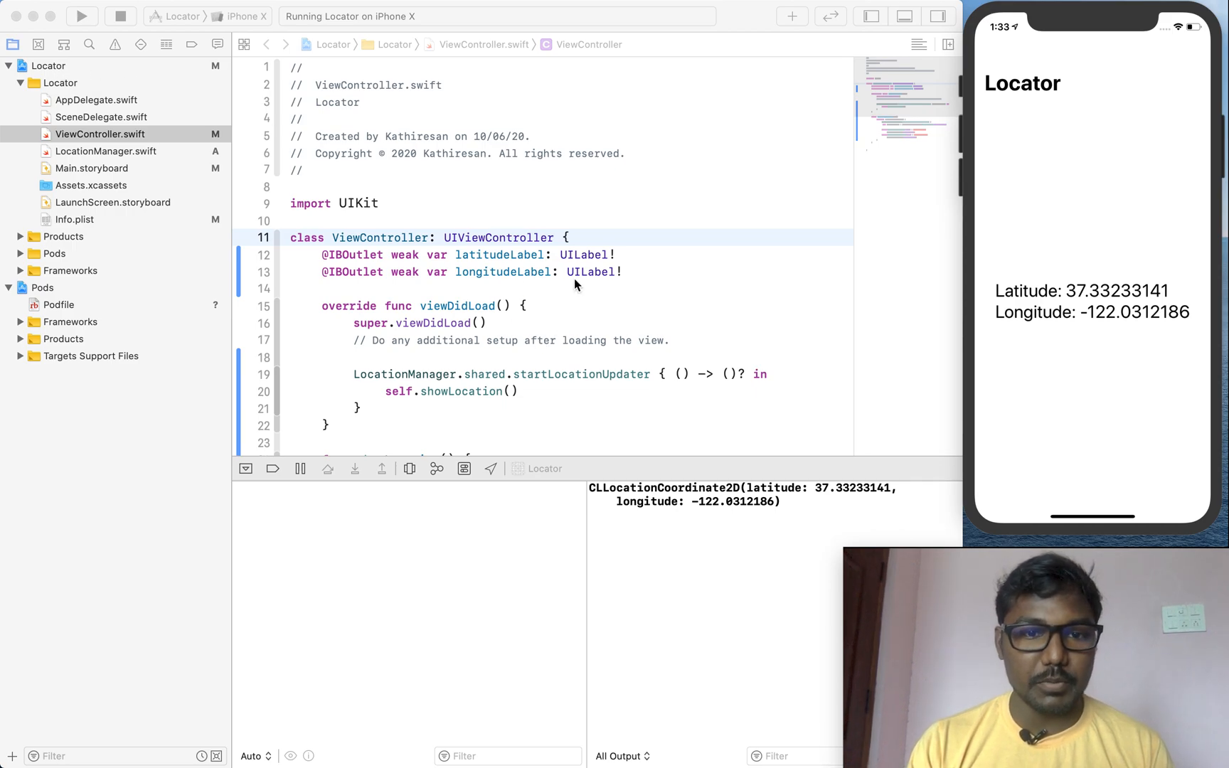
Open the Podfile in Xcode and the keys file from the desktop for reference
scroll("down", 3)
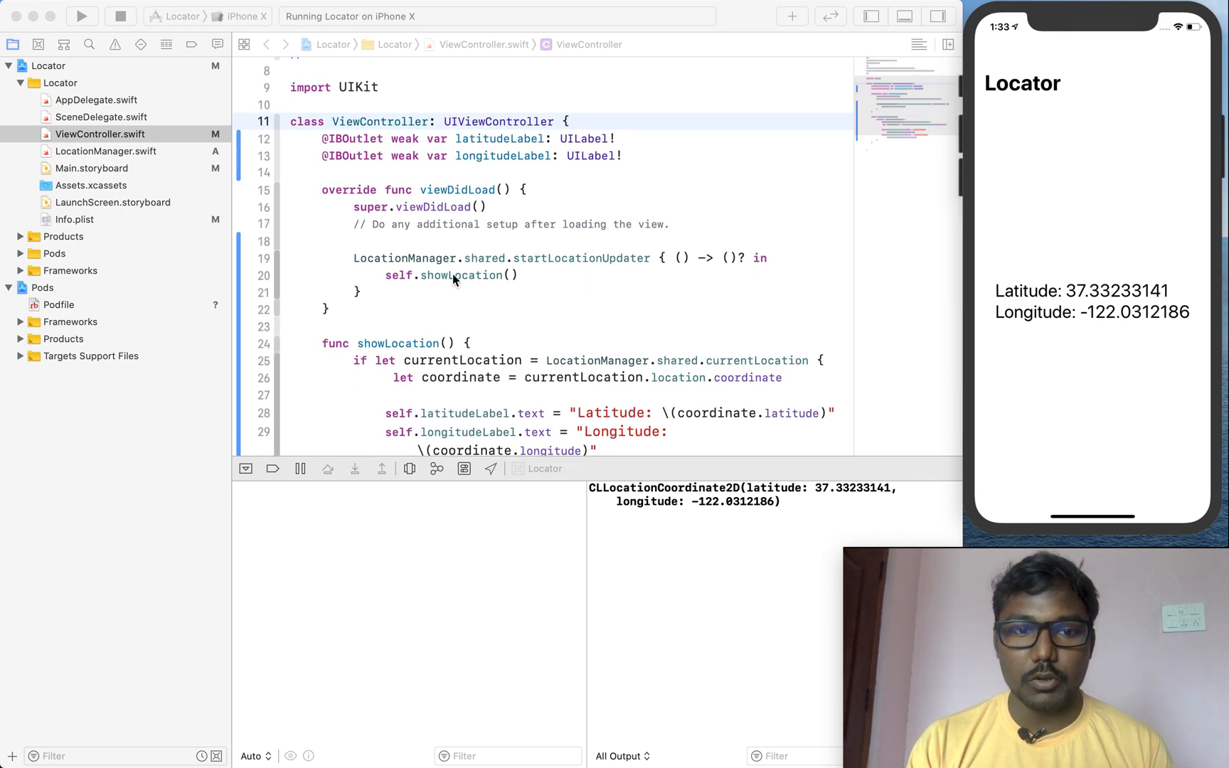
scroll("down", 3)
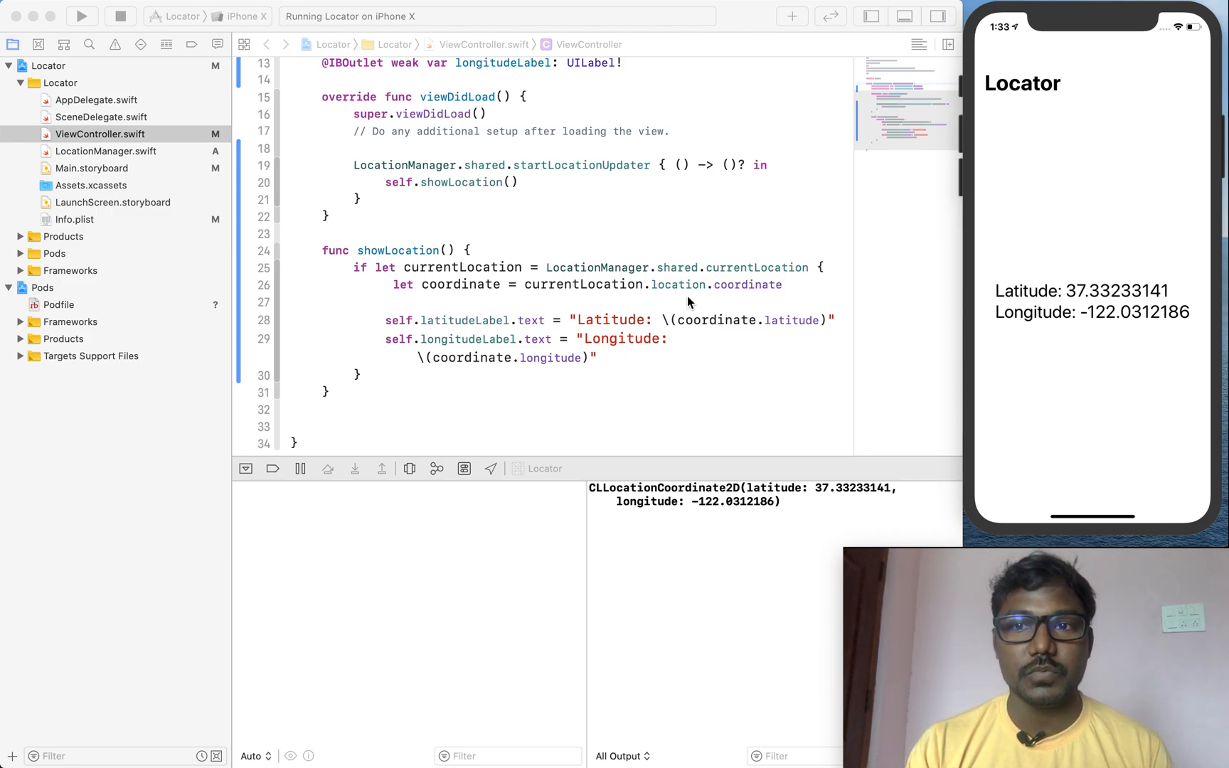
mouse_move(94, 308)
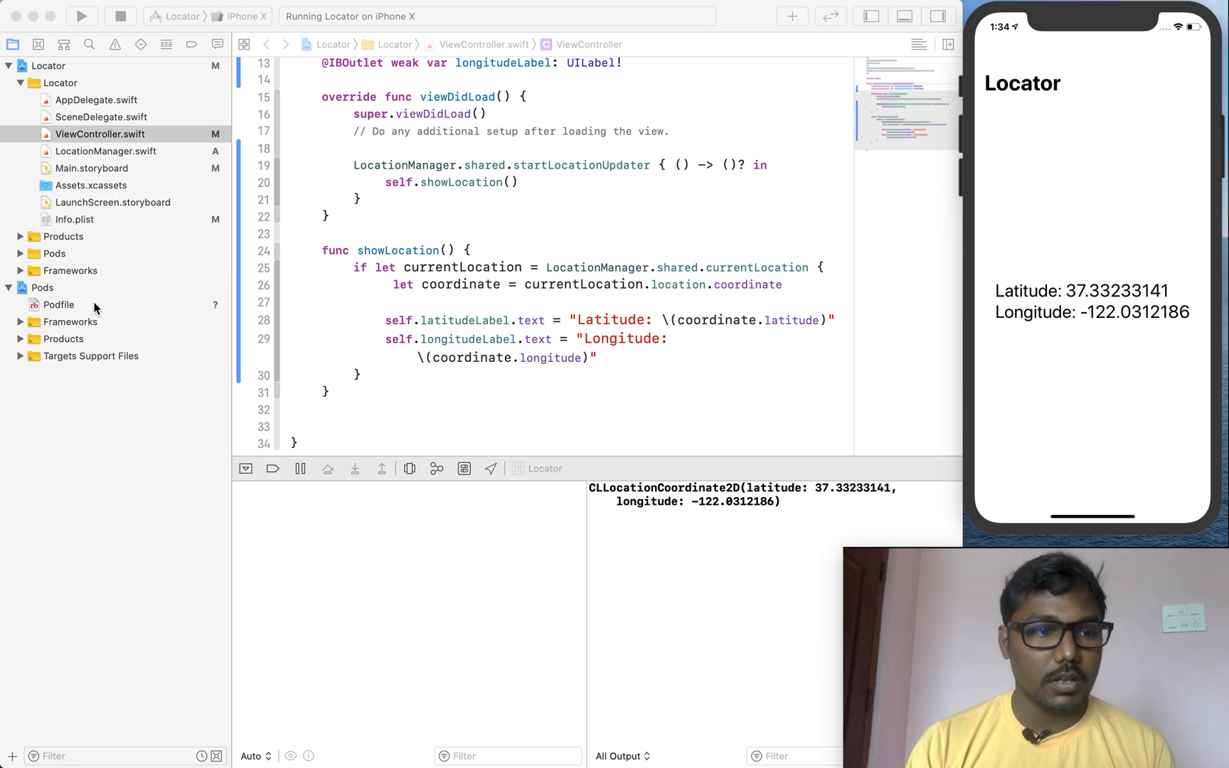
left_click(58, 304)
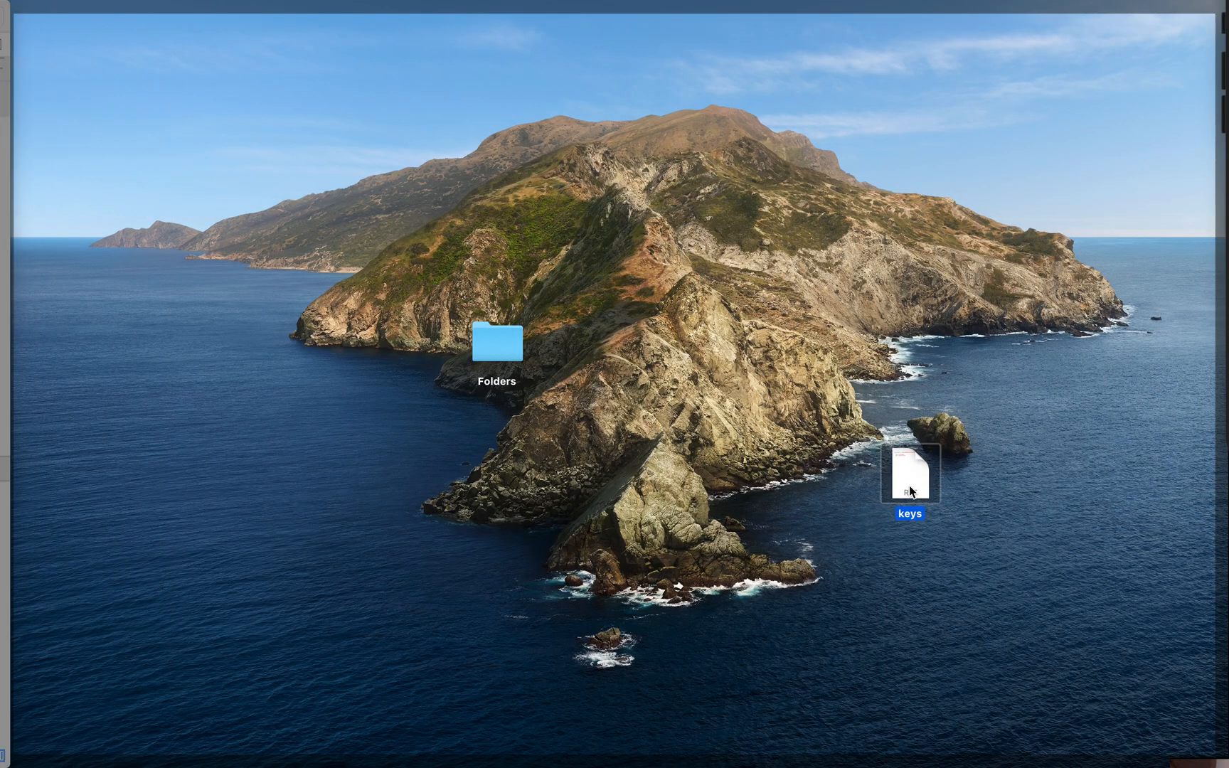
double_click(909, 470)
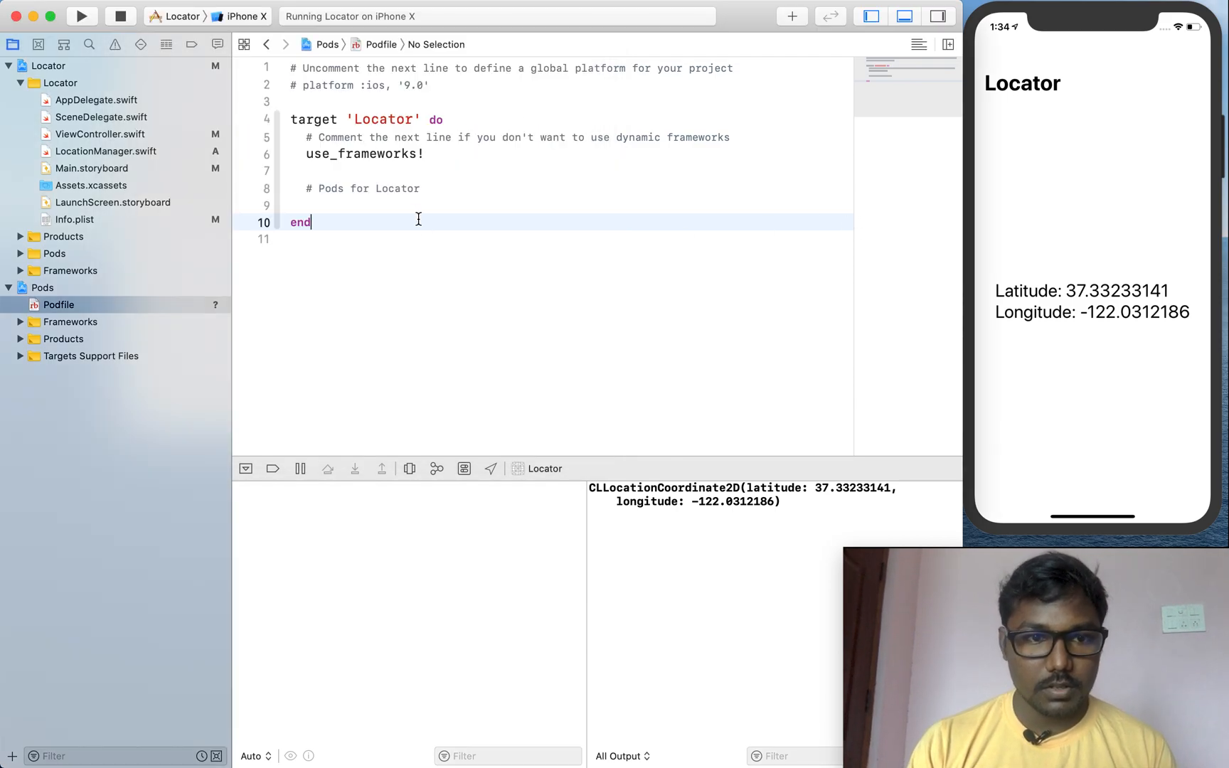
Add pod 'GoogleMaps' to the Podfile, reveal the project in Finder and open a terminal at the Locator folder
type("pod 'GoogleMaps'")
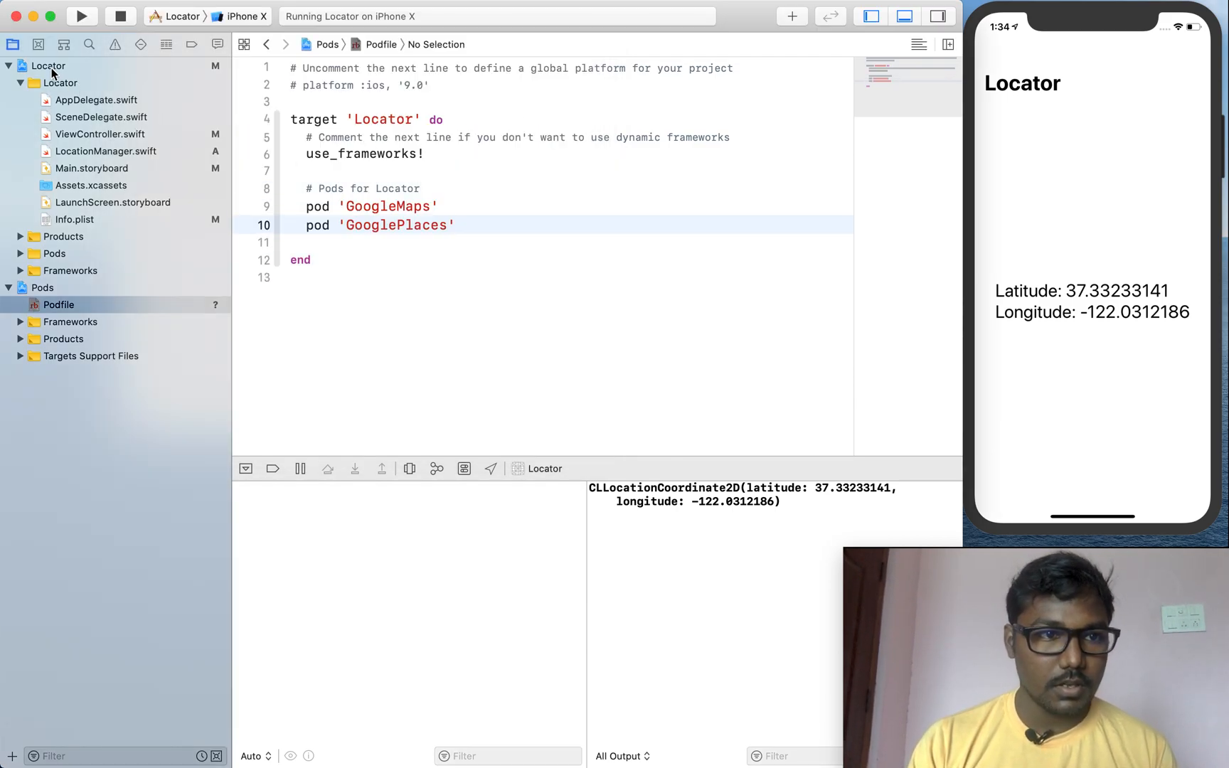
right_click(48, 66)
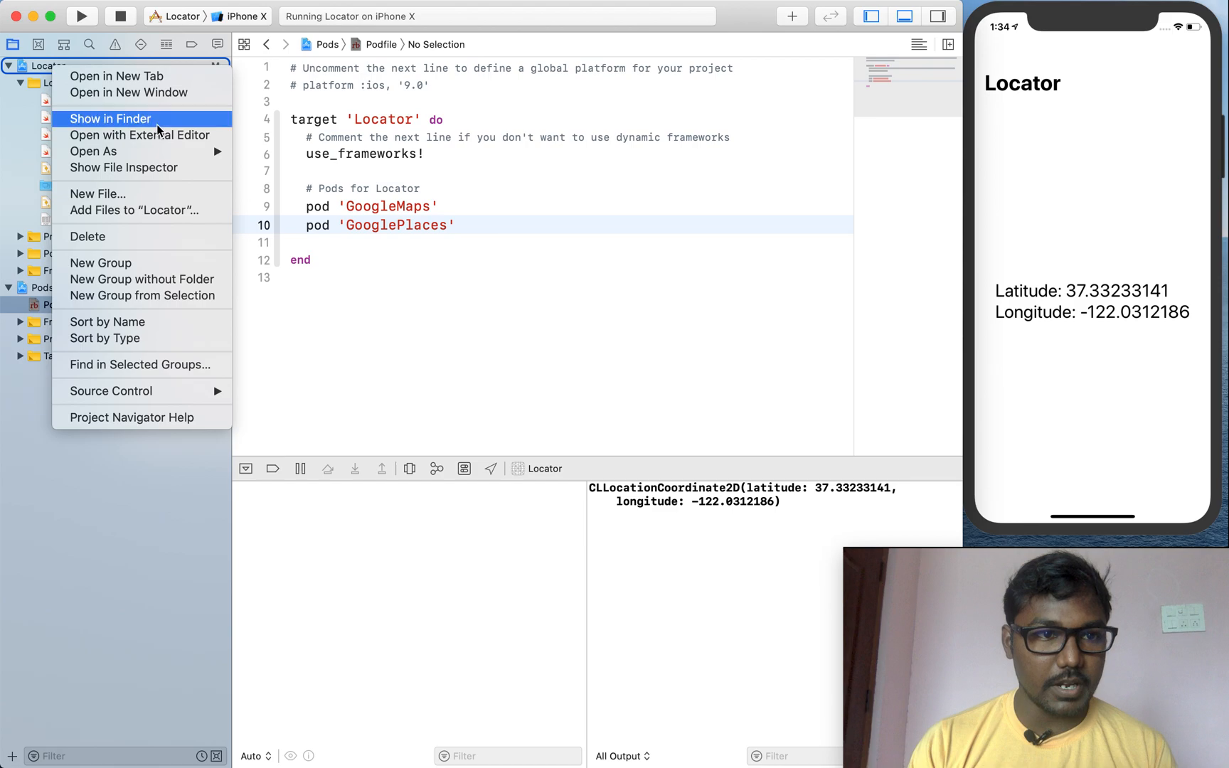
left_click(109, 118)
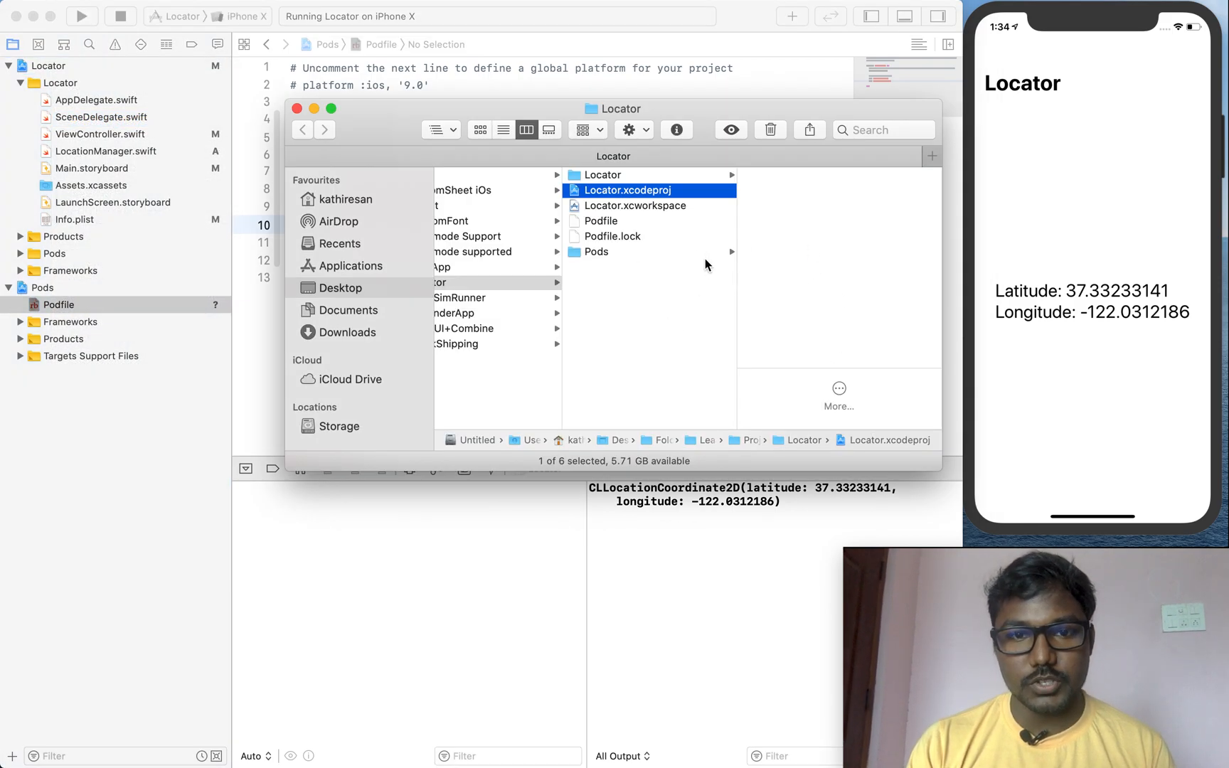
right_click(625, 190)
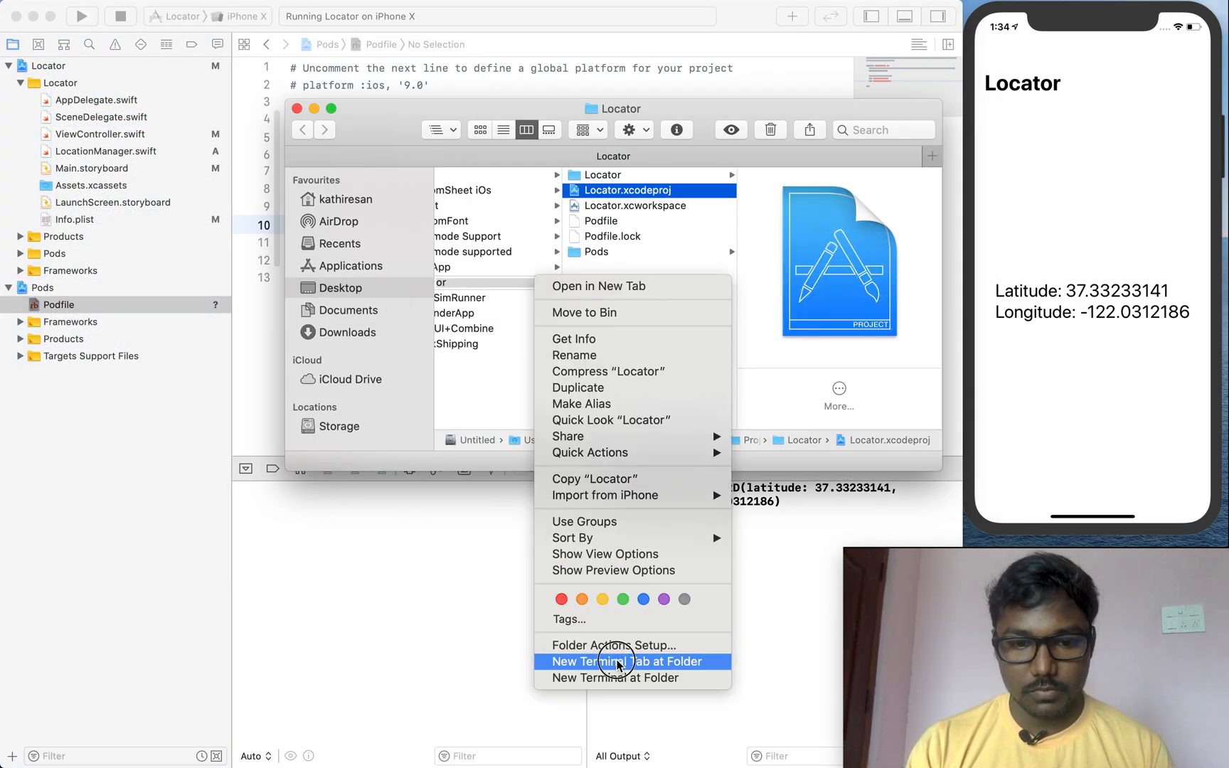
left_click(623, 661)
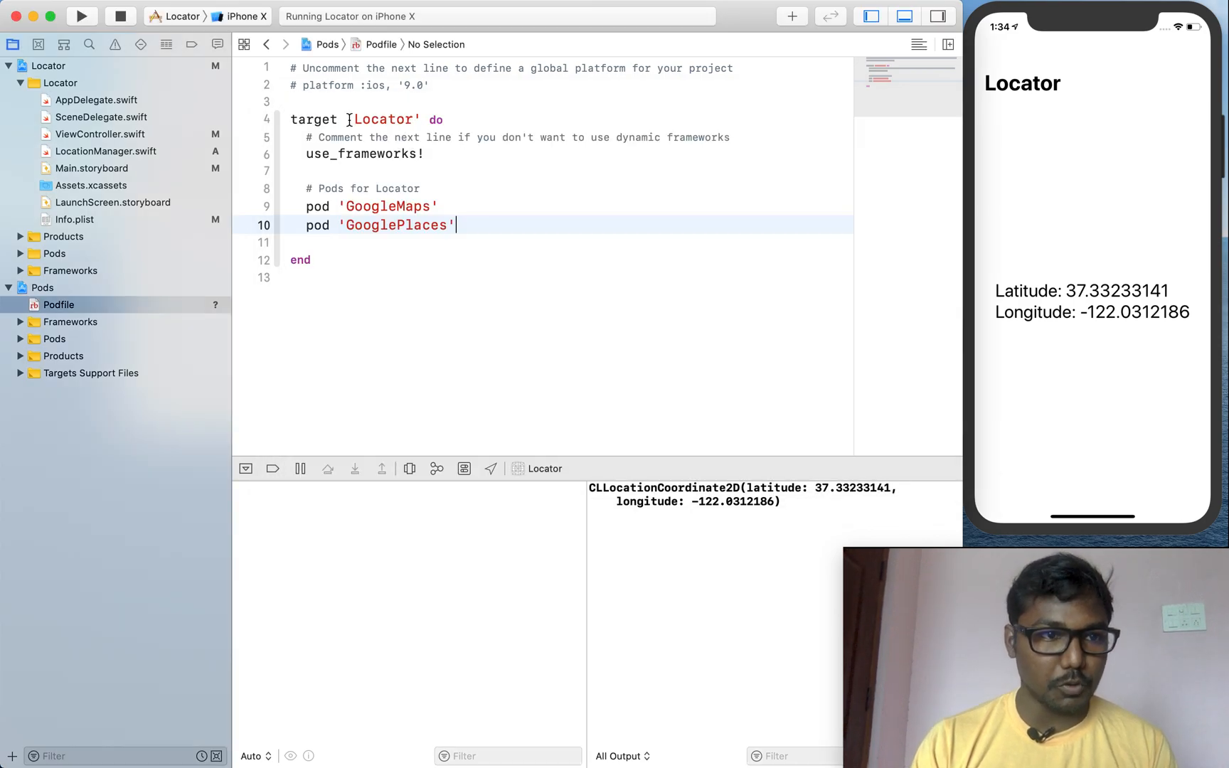
Add 'import GoogleMaps' to ViewController.swift, then move to AppDelegate.swift
left_click(99, 133)
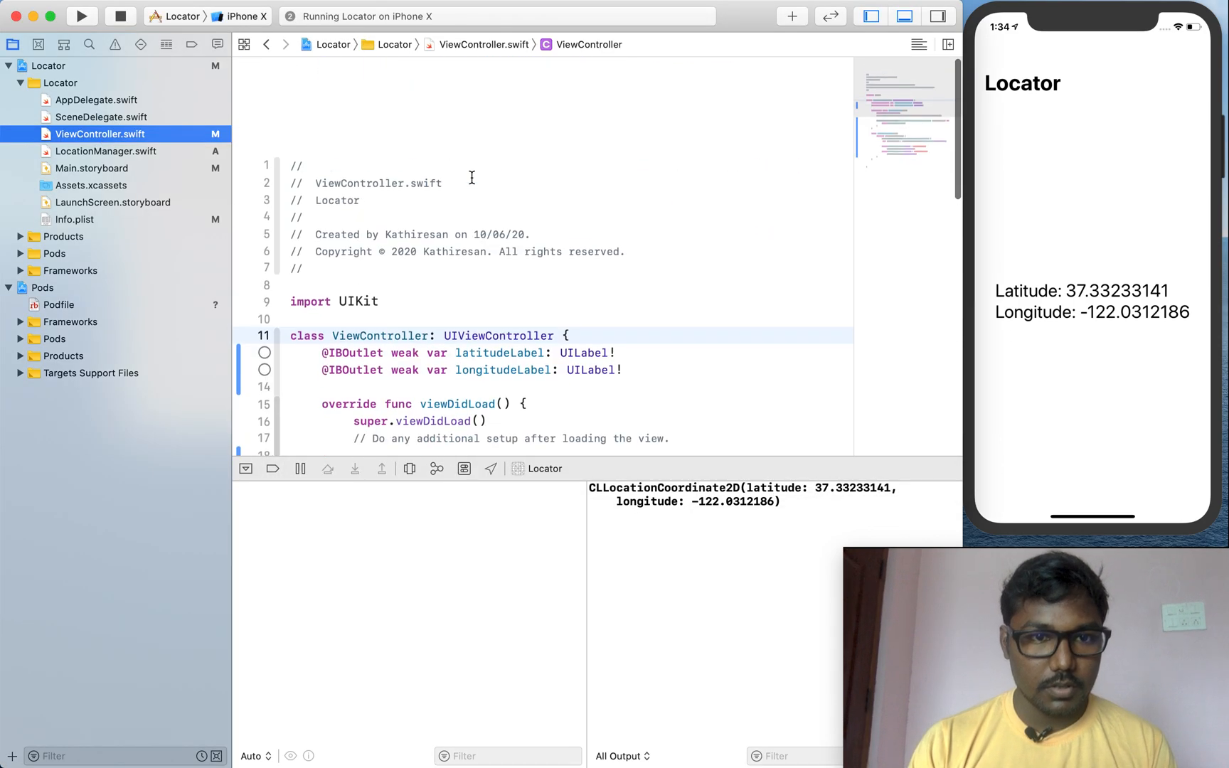
type("import")
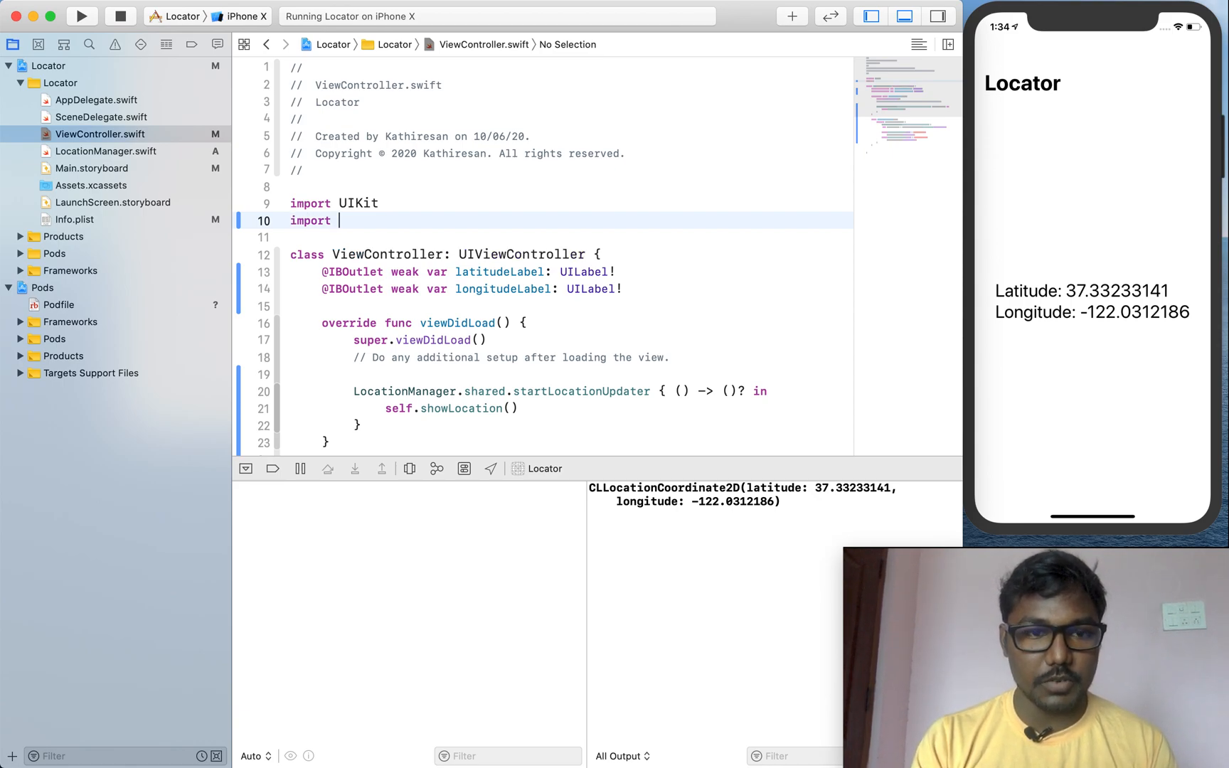
type("GoogleMaps")
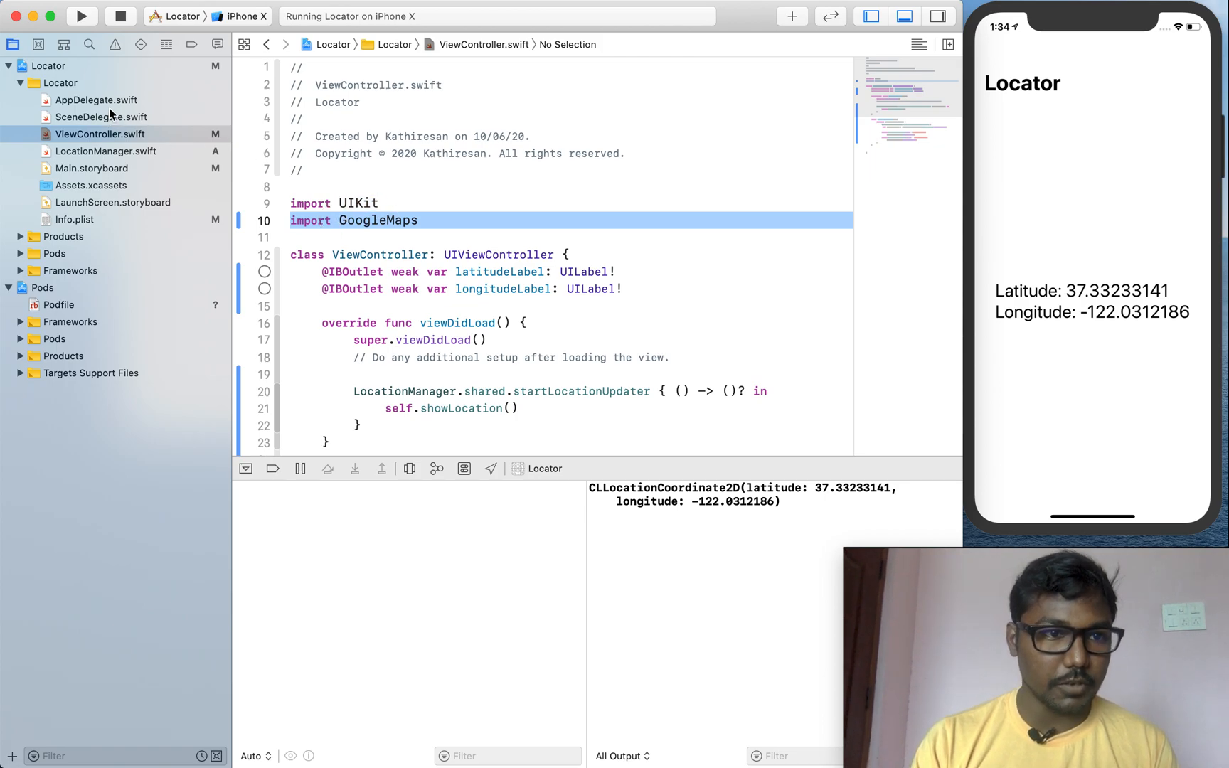
left_click(95, 100)
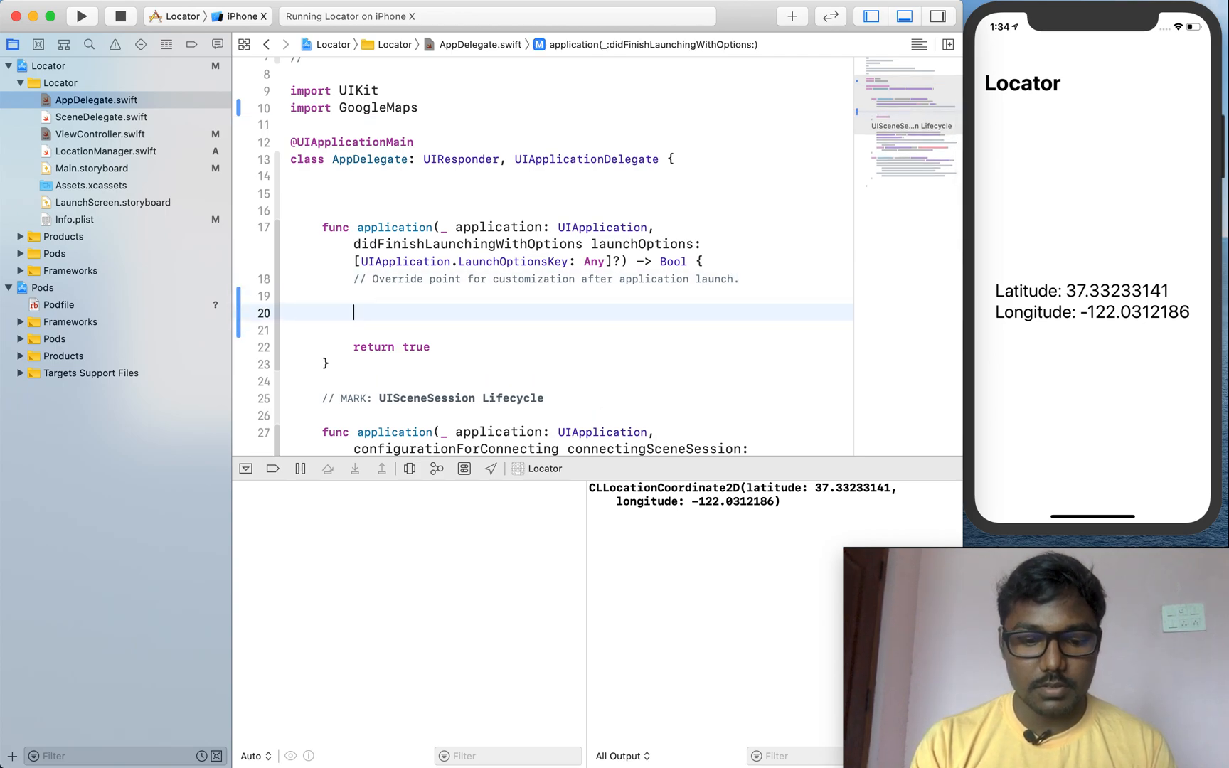
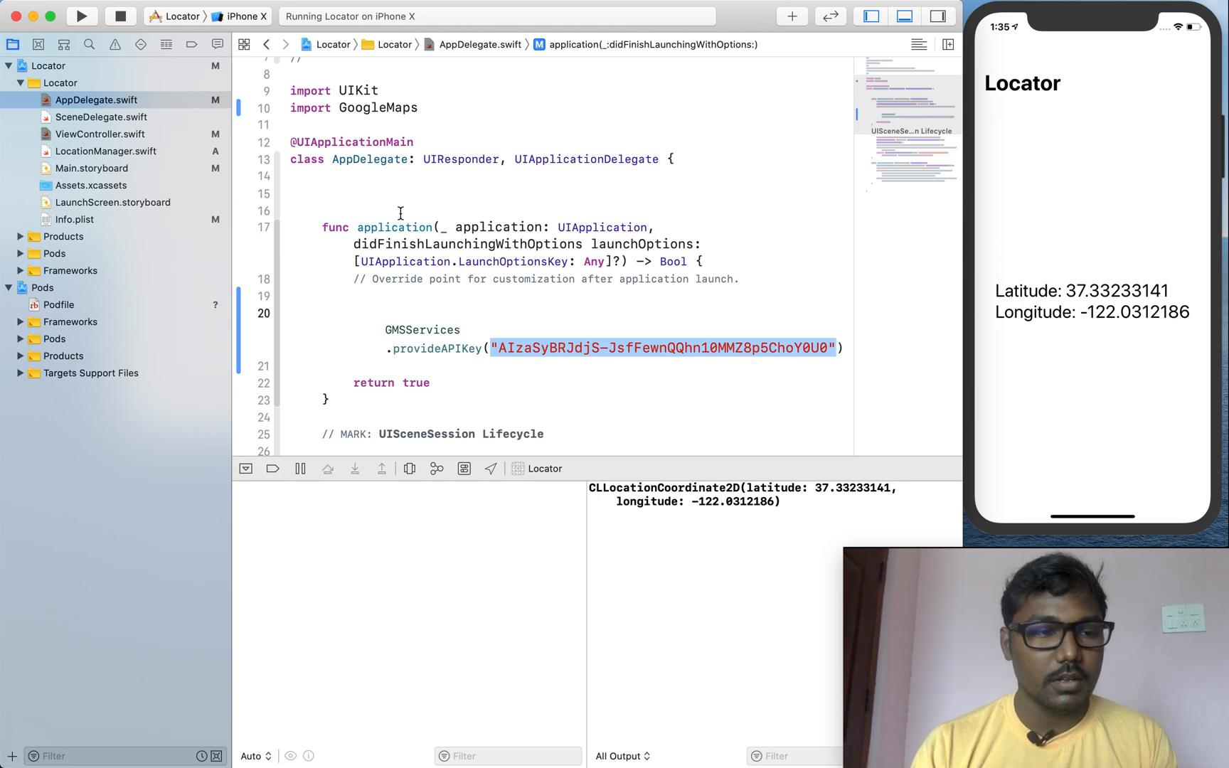
left_click(100, 133)
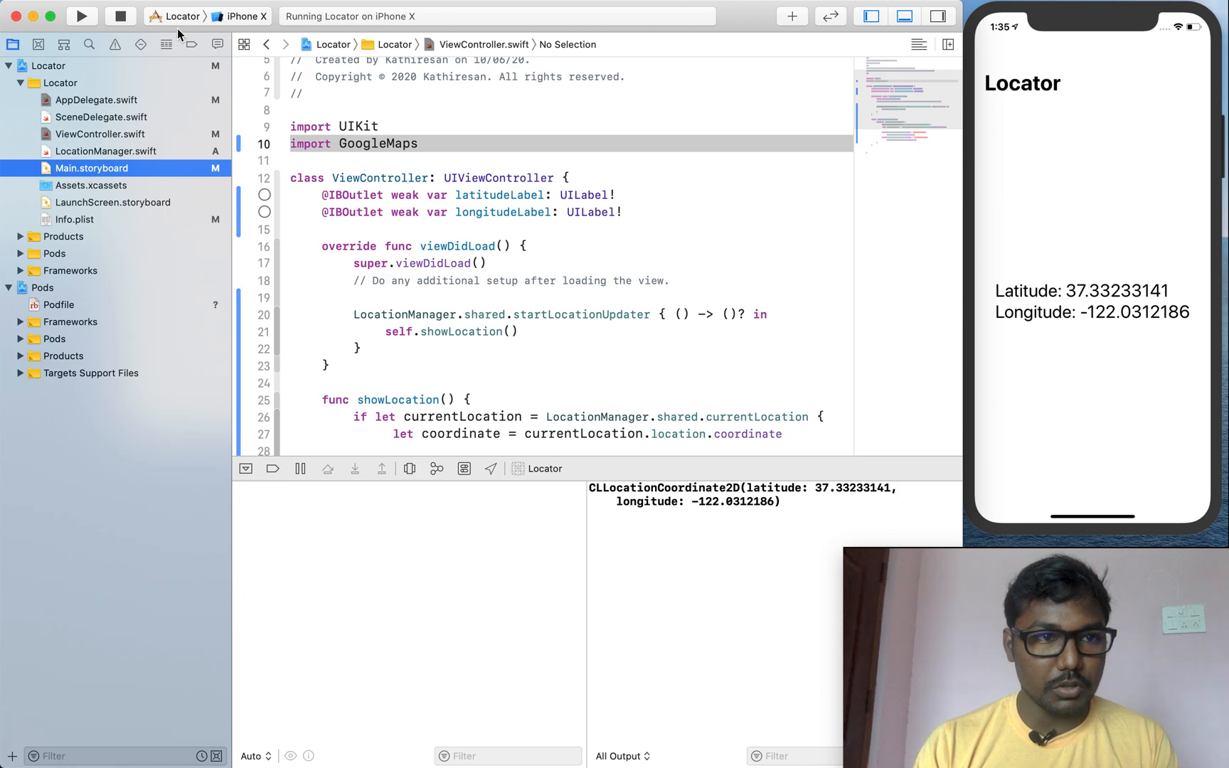
mouse_move(689, 228)
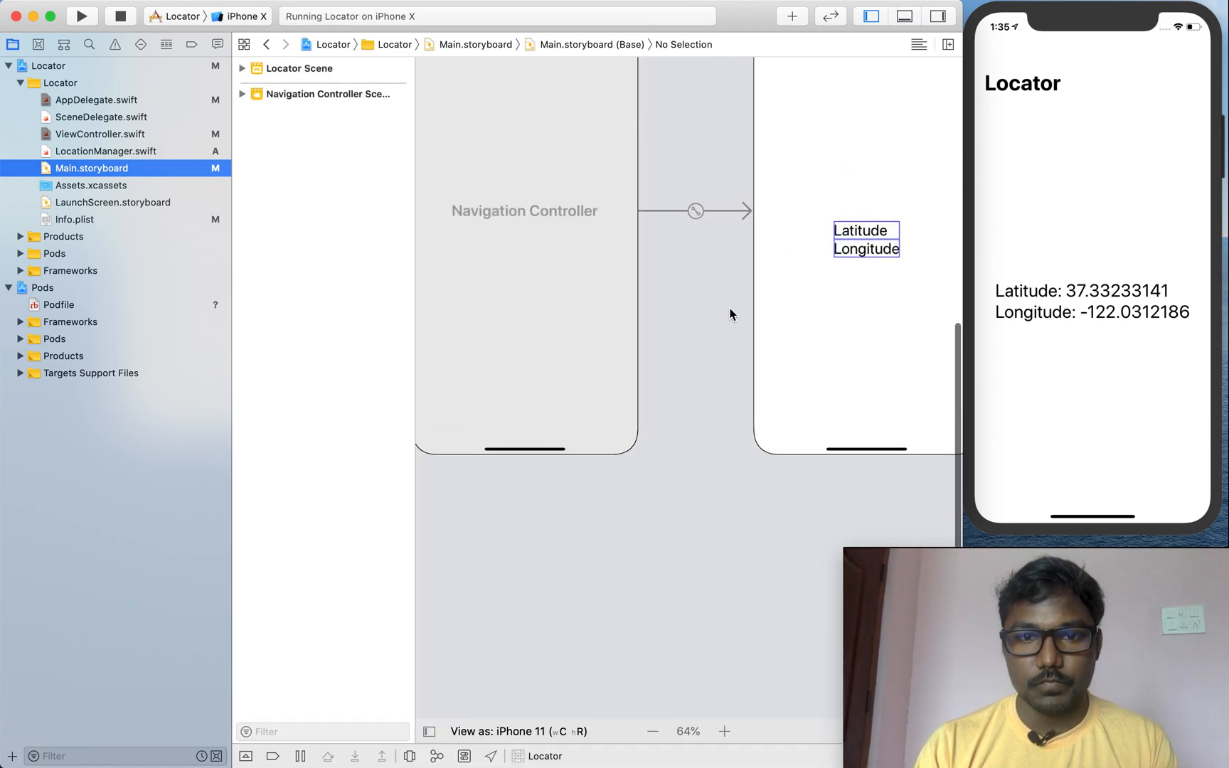
Expand the Locator scene outline and disconnect the latitude and longitude label outlets from the stack view
left_click(244, 68)
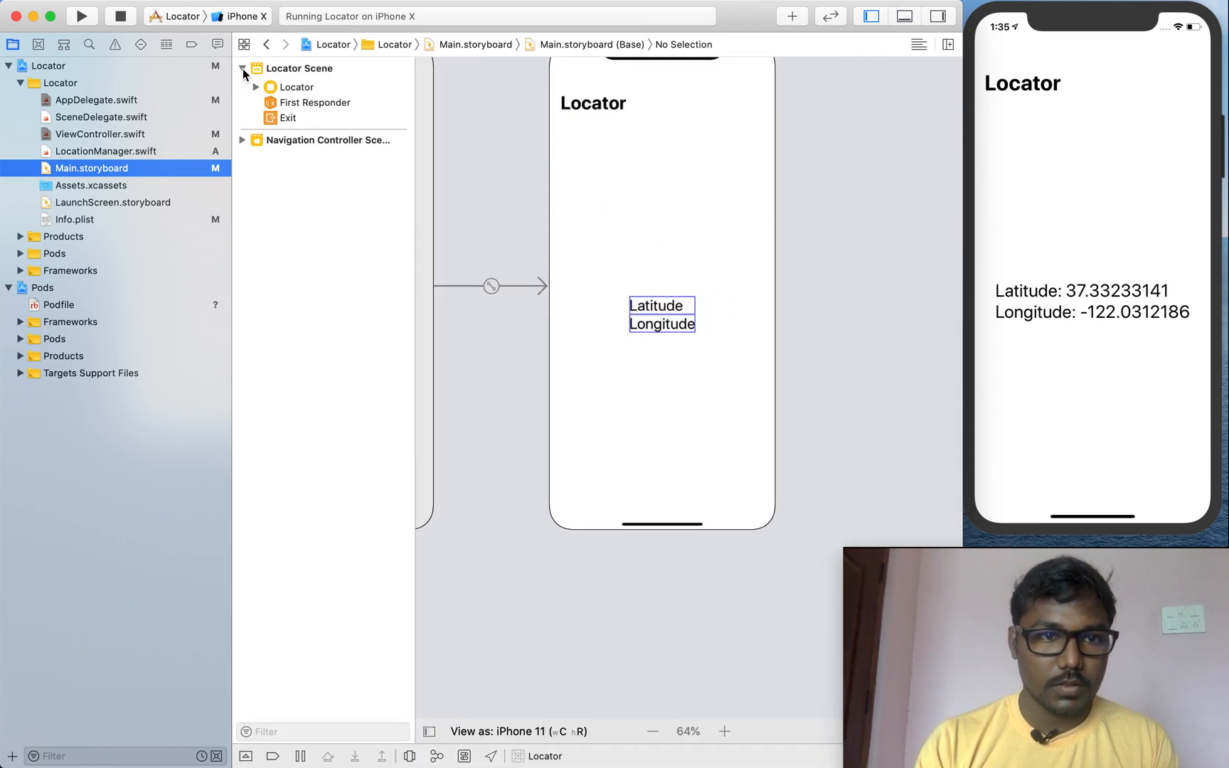
left_click(256, 87)
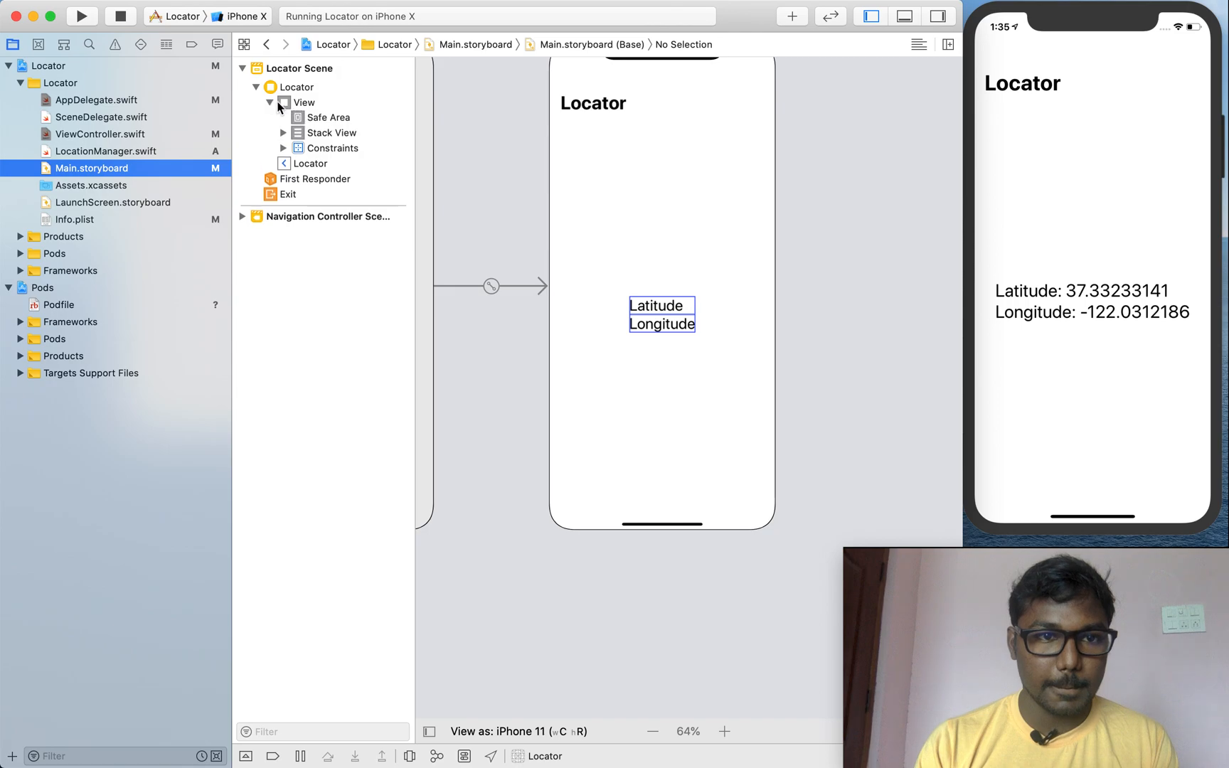
left_click(331, 132)
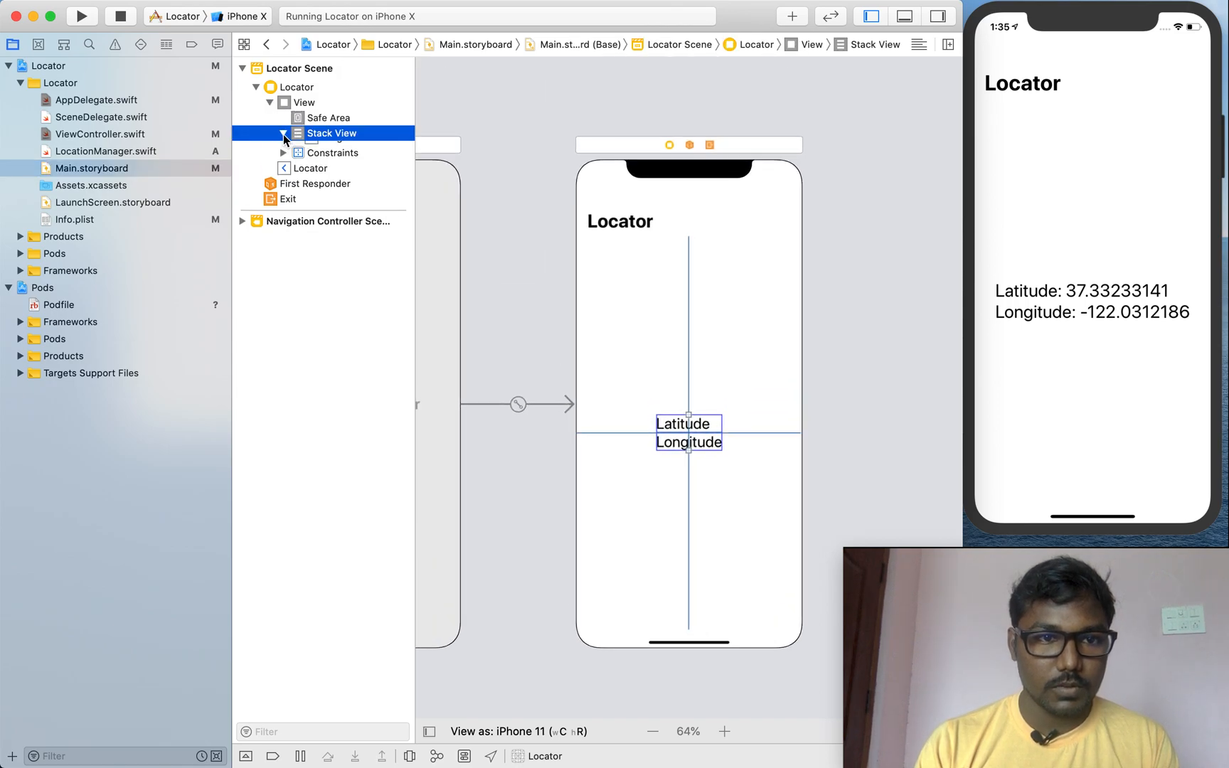
left_click(928, 44)
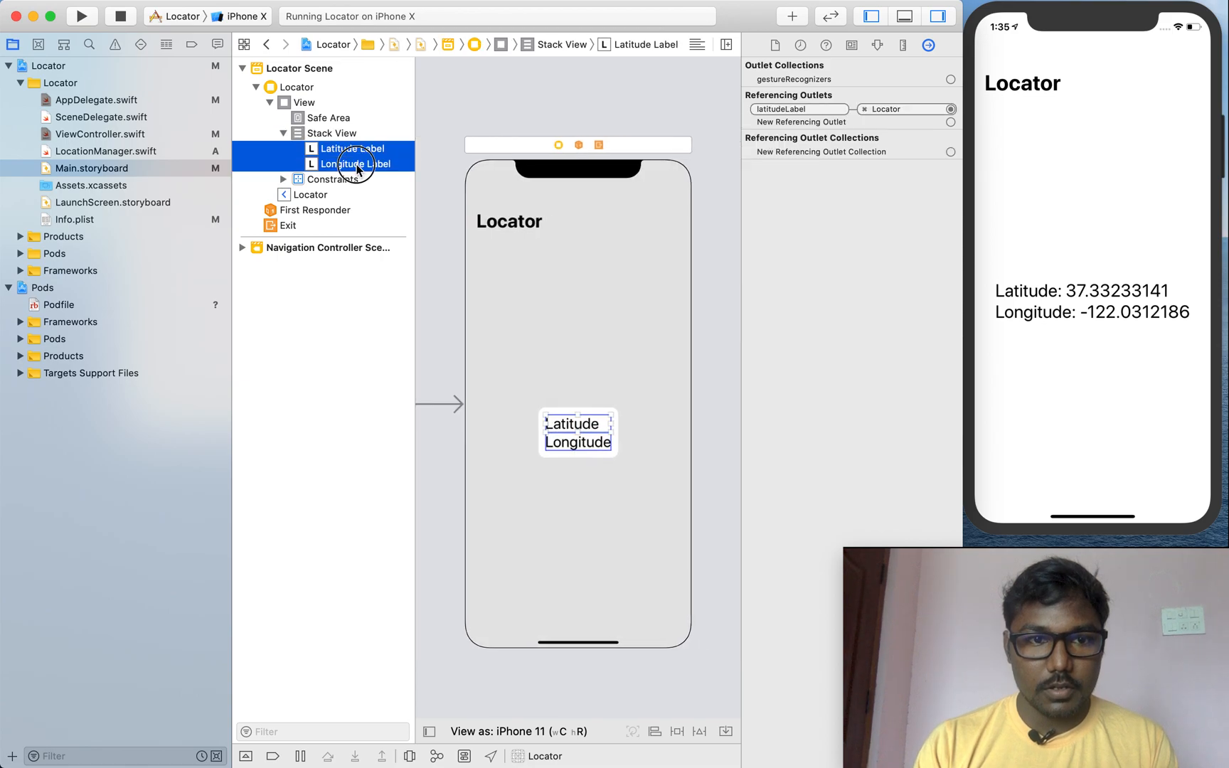
left_click(353, 148)
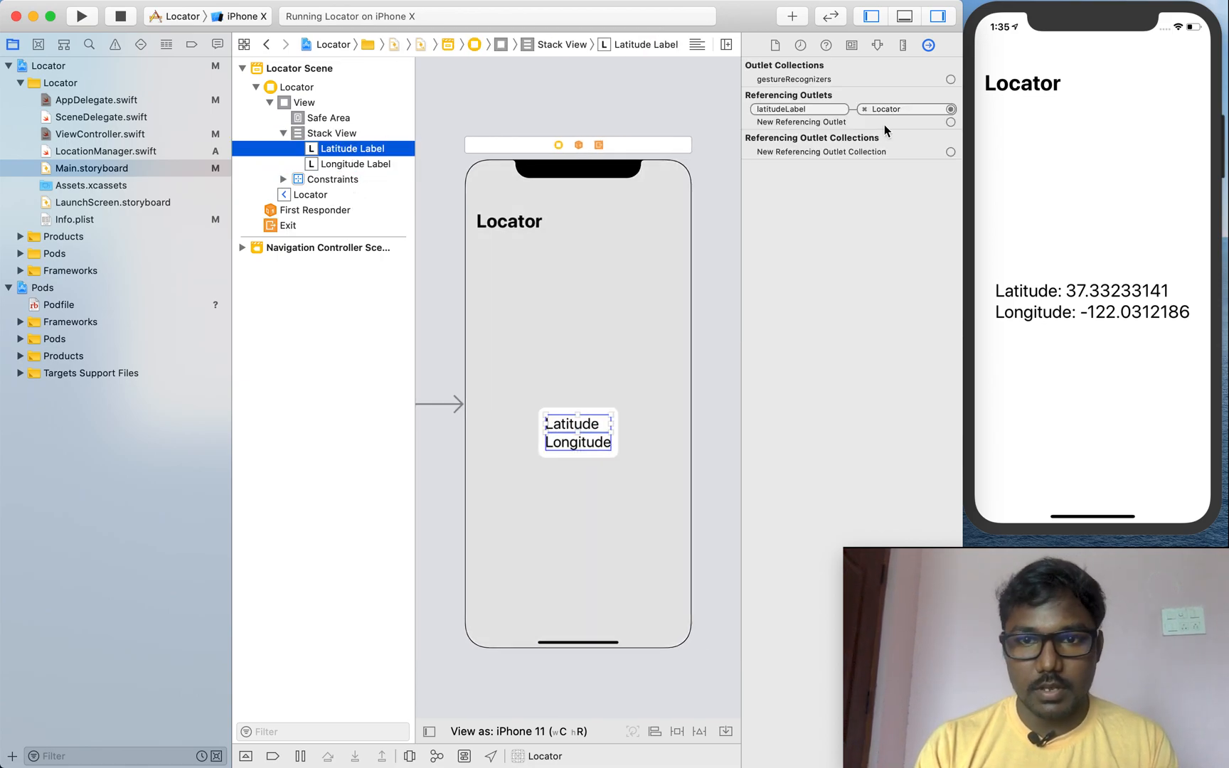
left_click(359, 163)
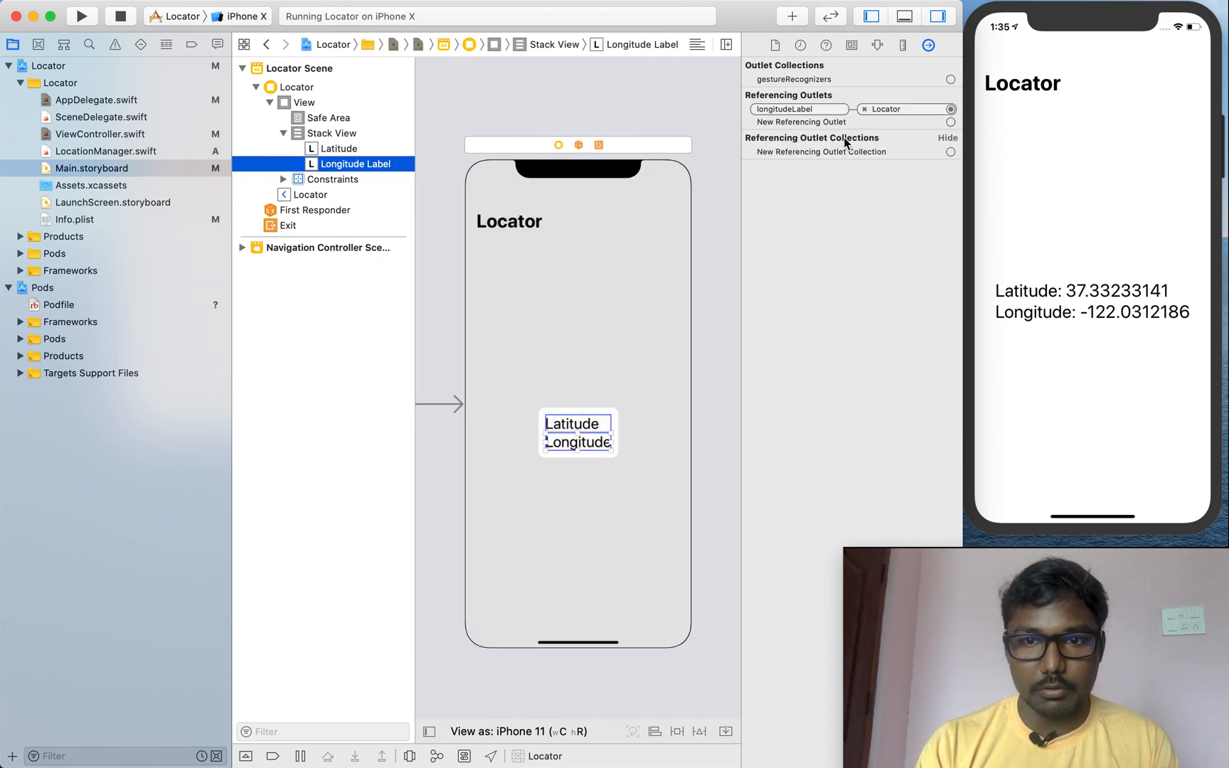
left_click(330, 132)
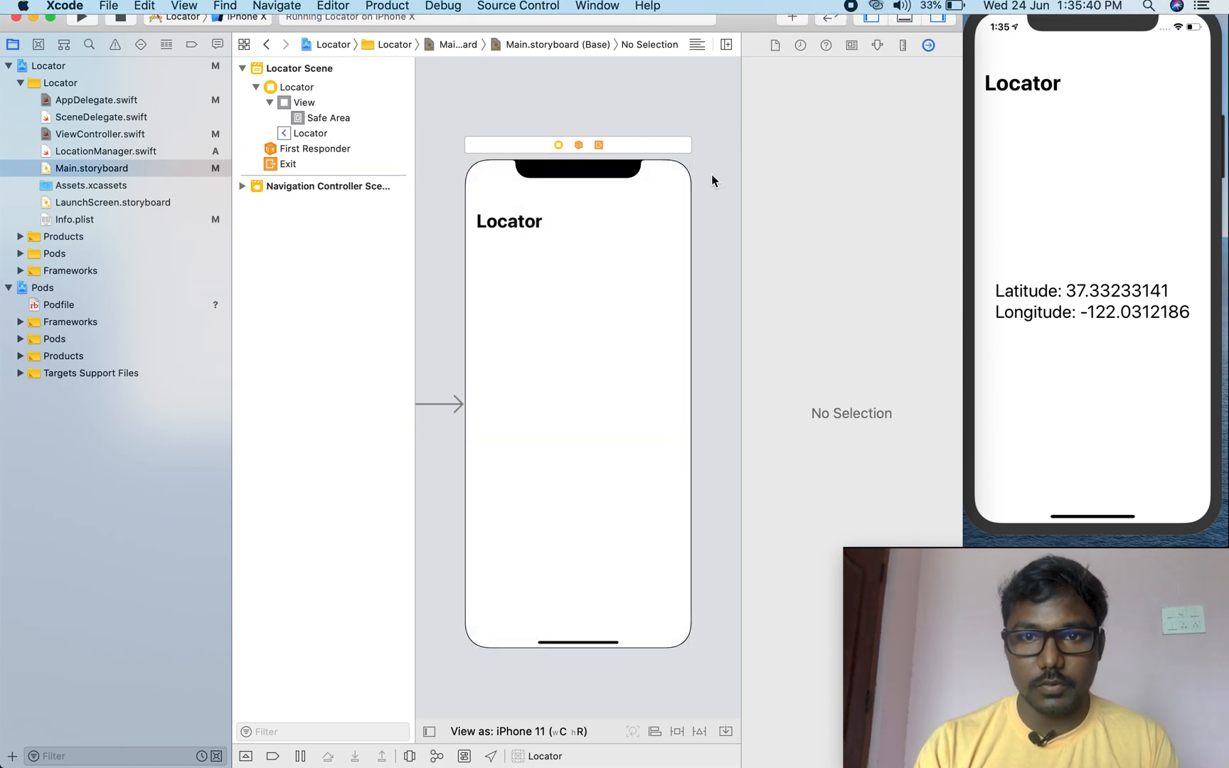
Add a UIView stretched to fill the screen and pin it with constraints under the title
type("uivi")
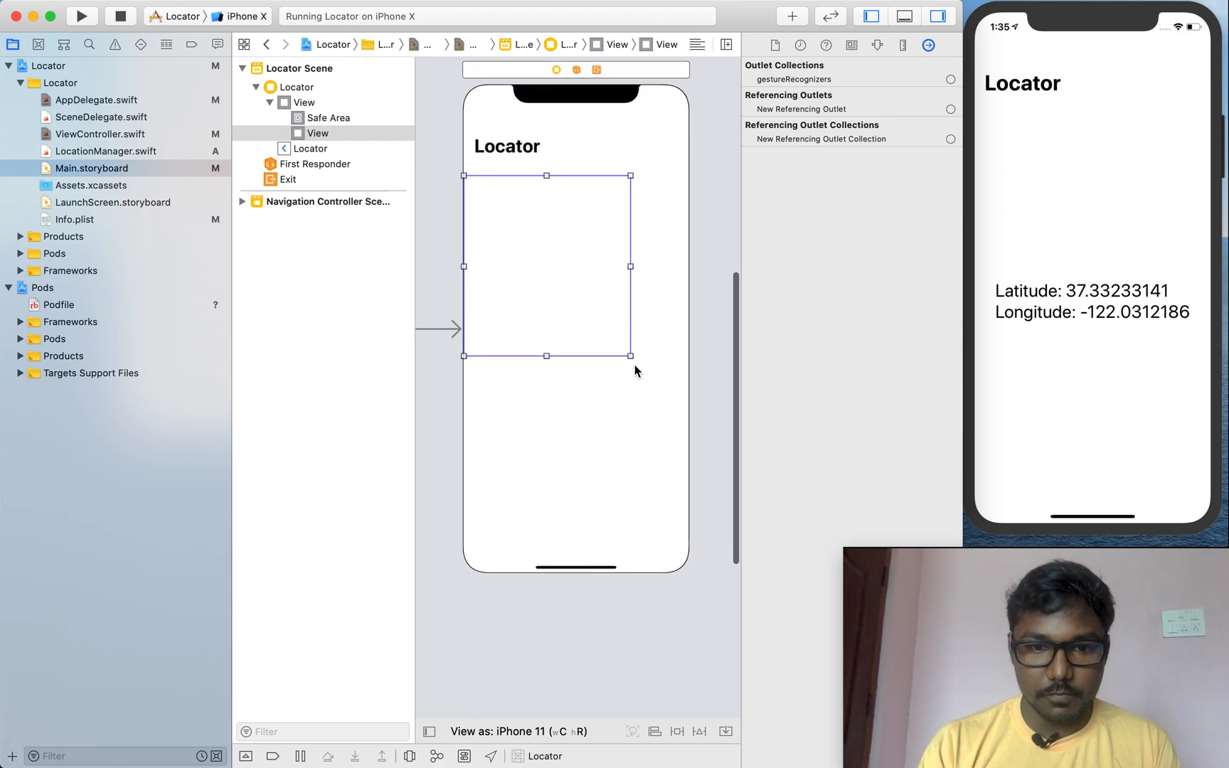
left_click_drag(630, 356, 687, 561)
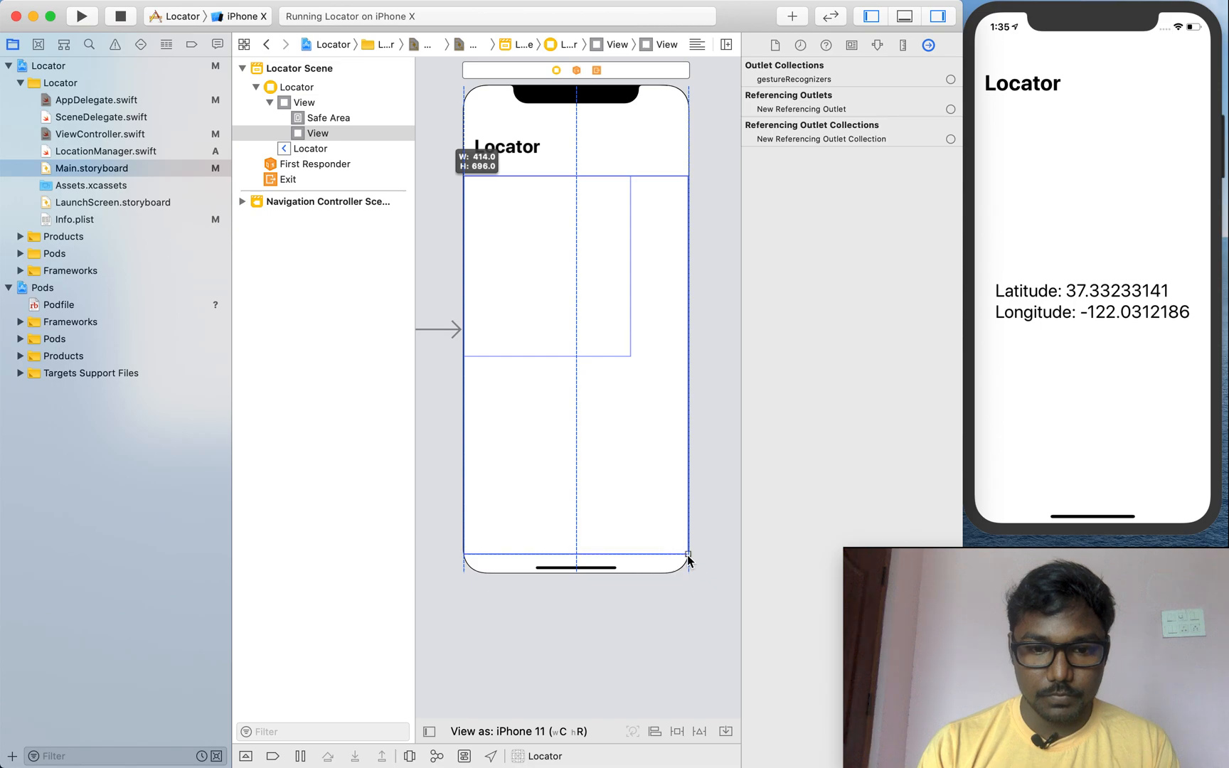
left_click(317, 132)
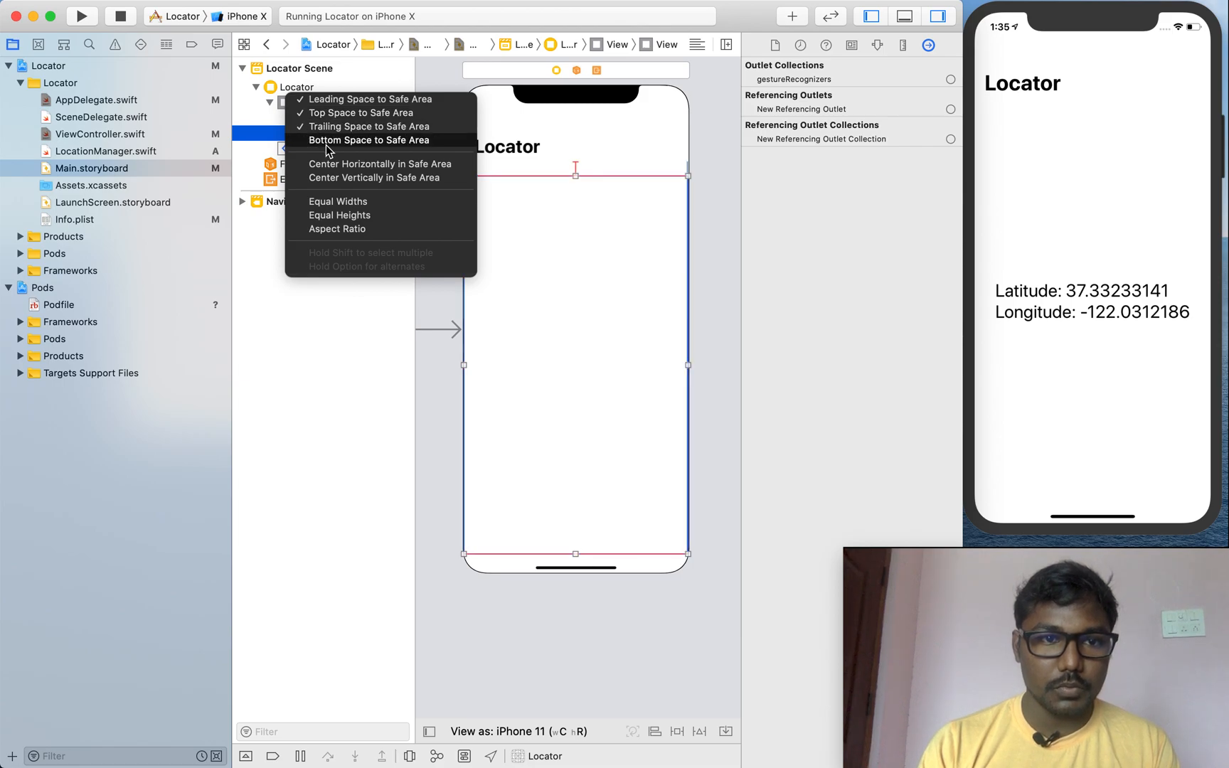
left_click(368, 140)
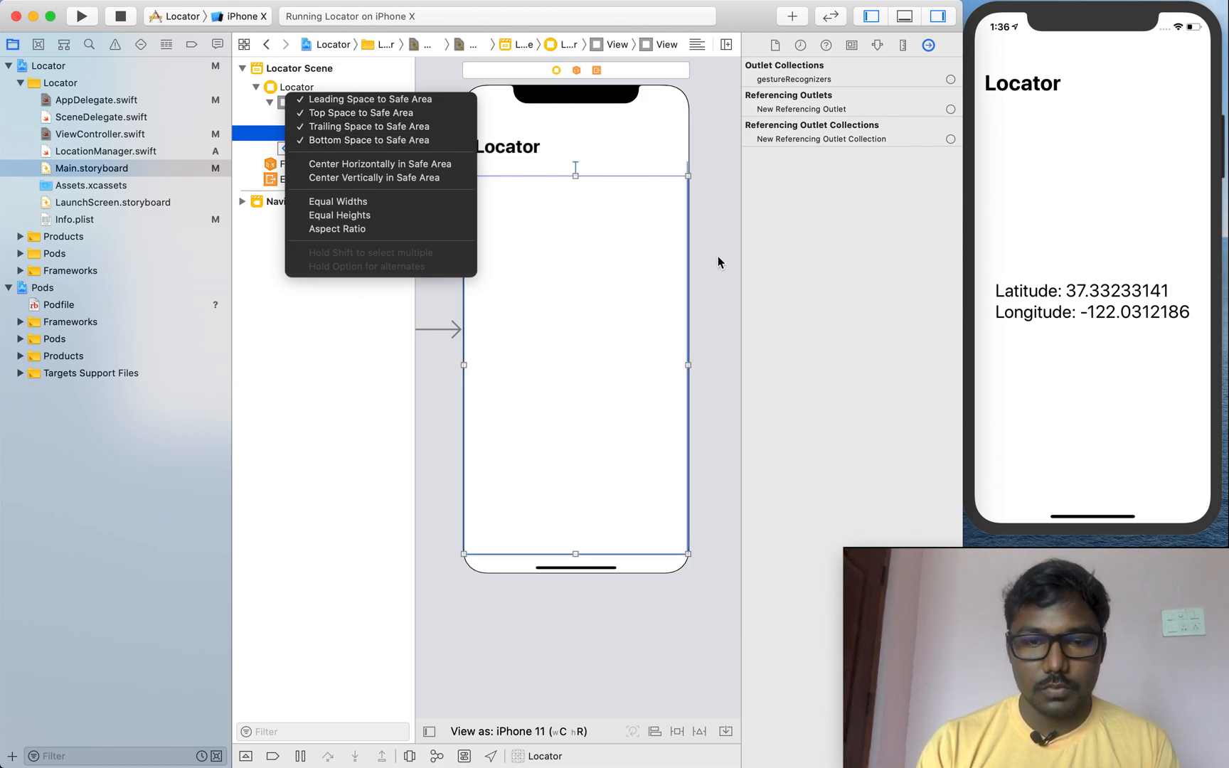
Set the view's custom class to GMSMapView in the Identity inspector
left_click(851, 45)
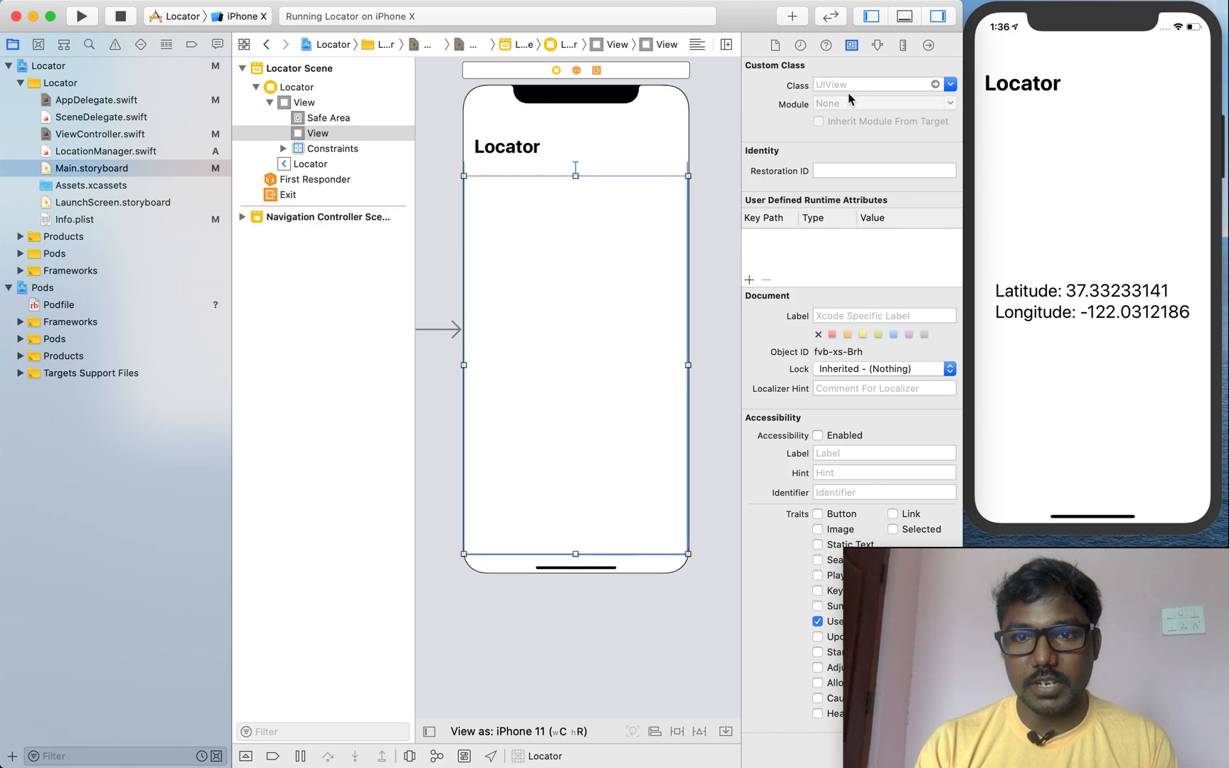
type("GMSMapView")
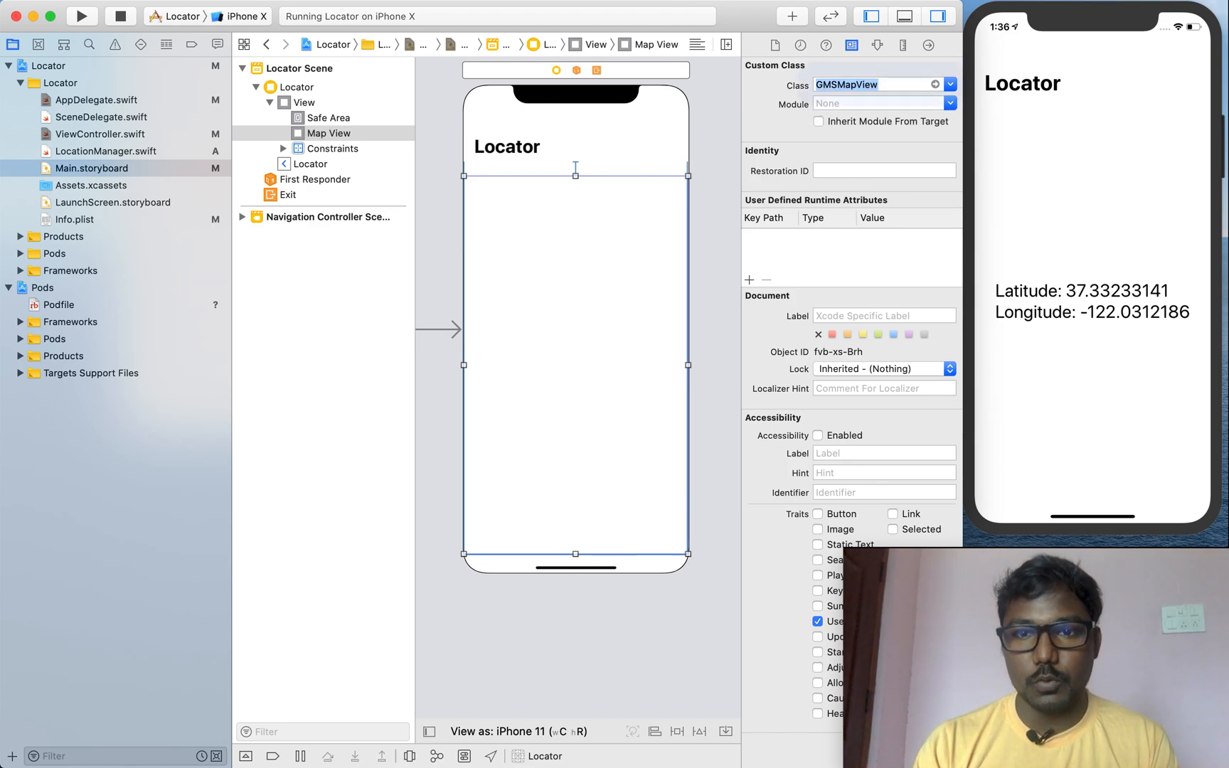
left_click(690, 279)
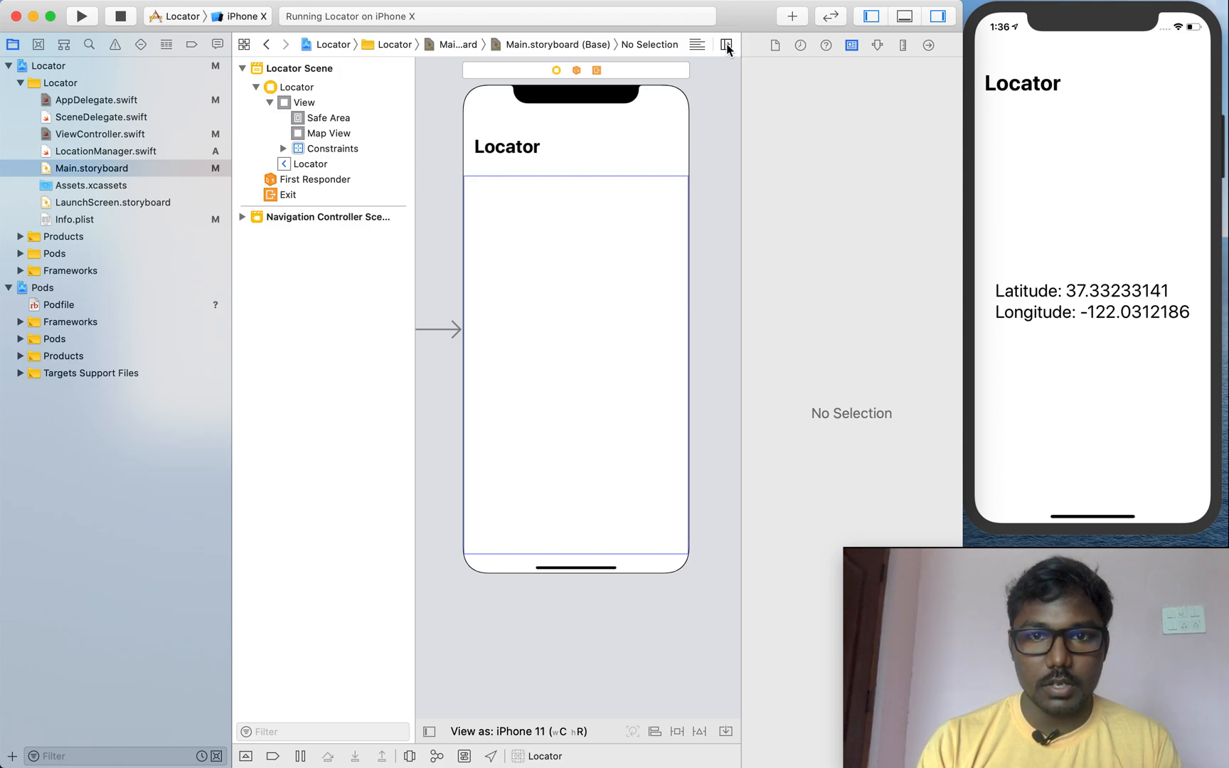
With ViewController.swift in the Assistant editor, connect the Map View as an outlet named mapView
left_click(724, 45)
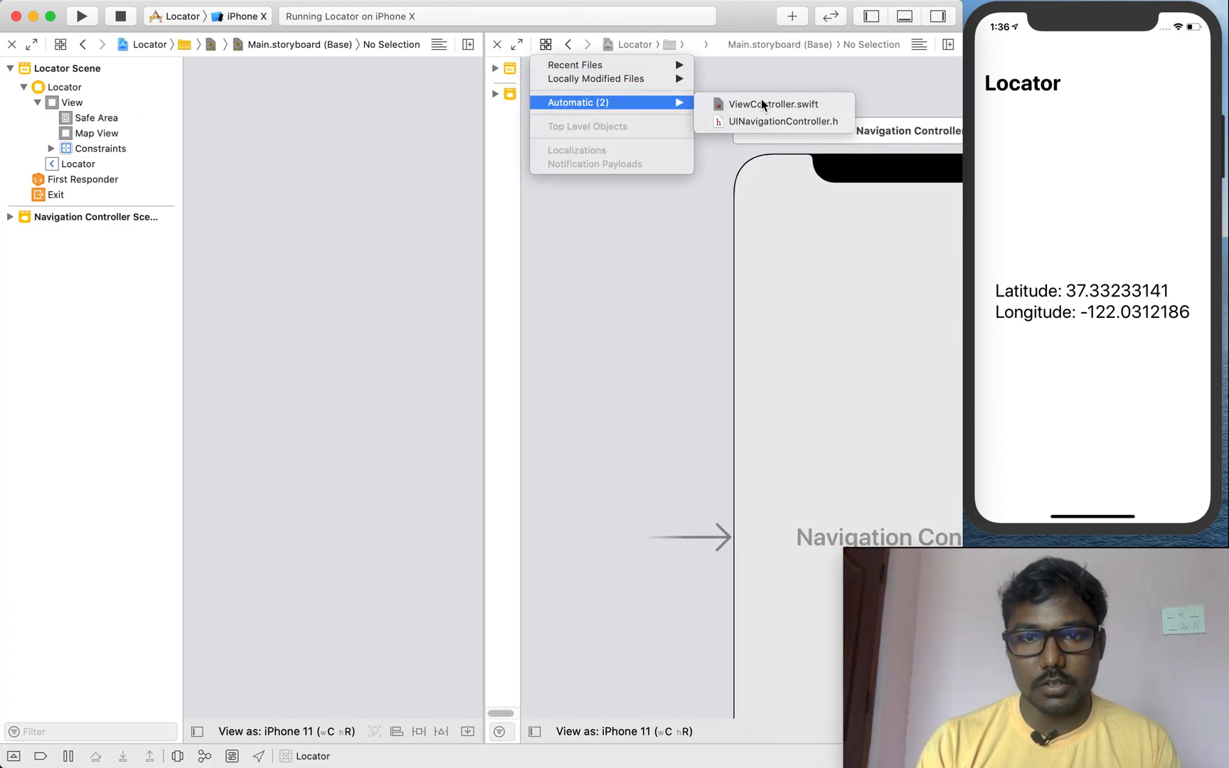
left_click(774, 103)
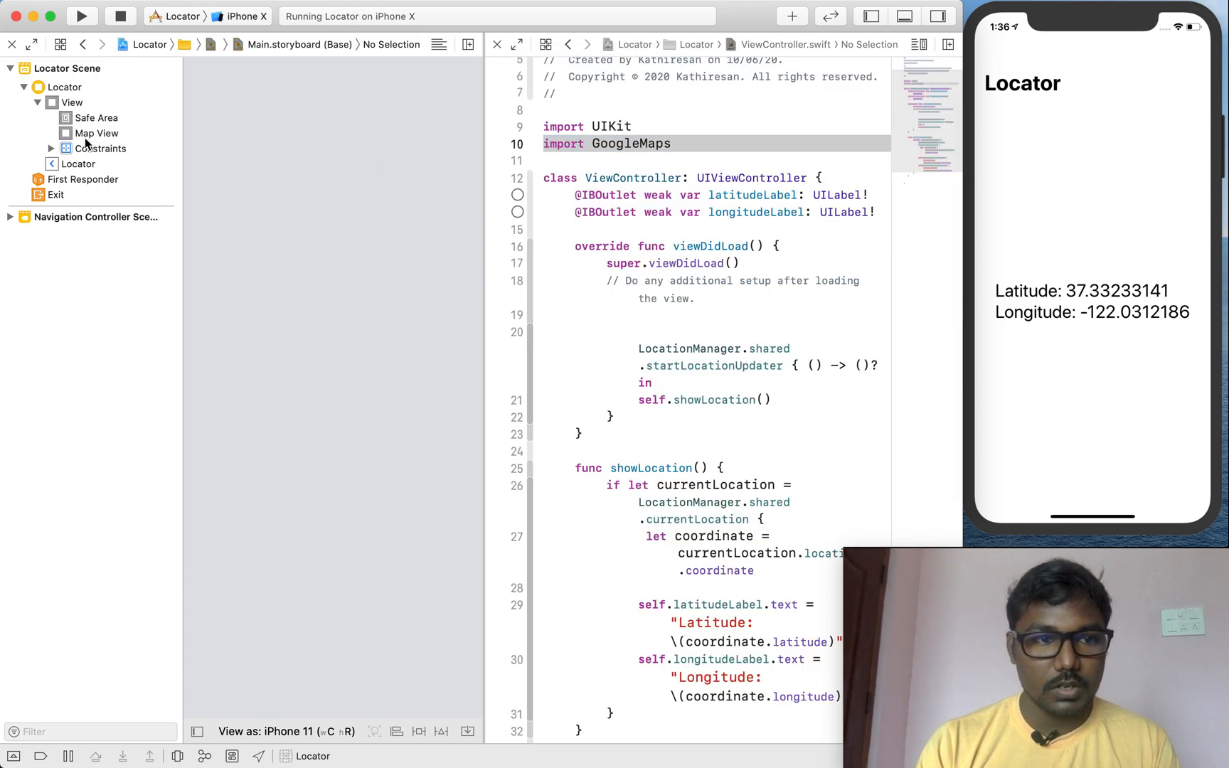
left_click(99, 133)
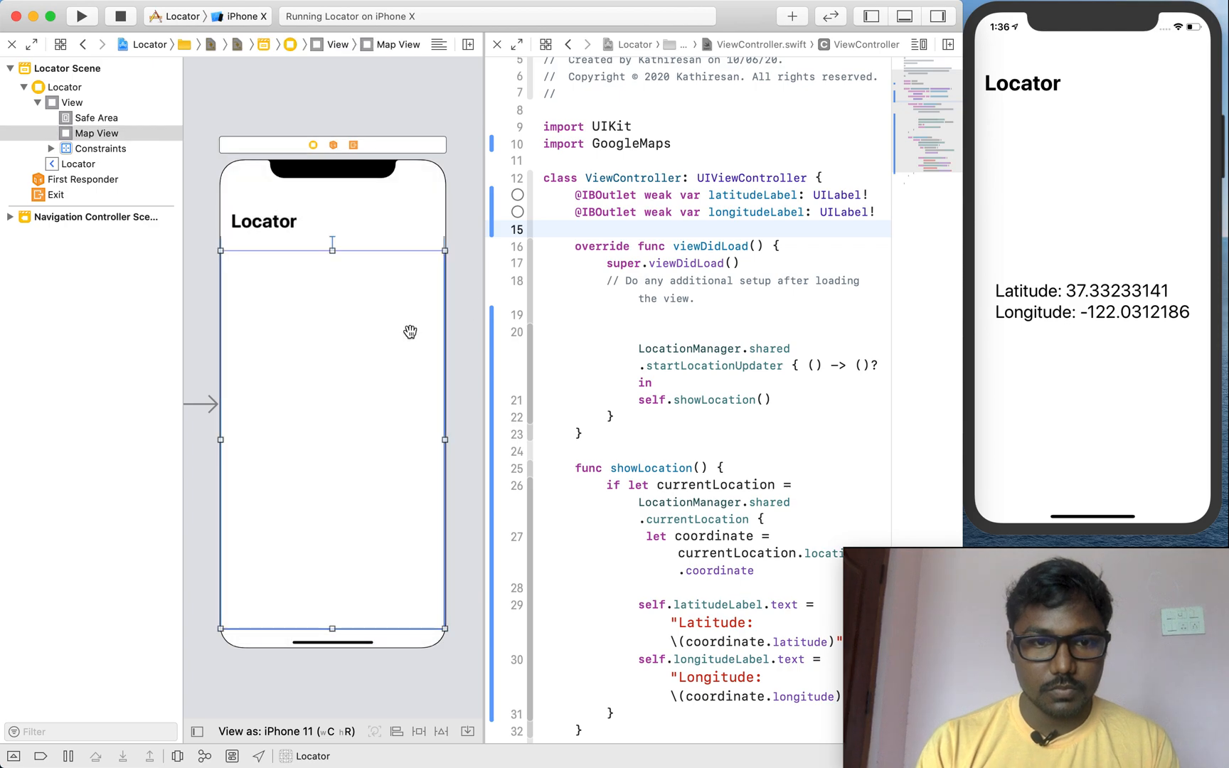
type("map")
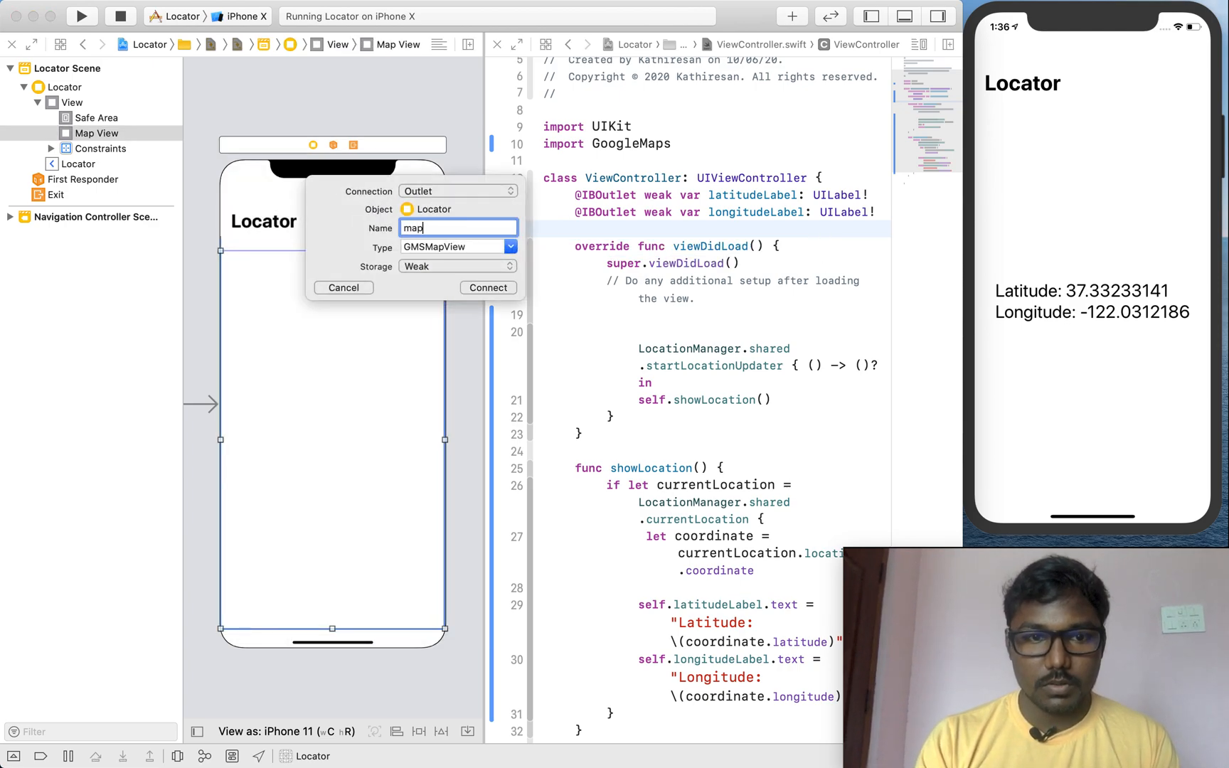
left_click(486, 288)
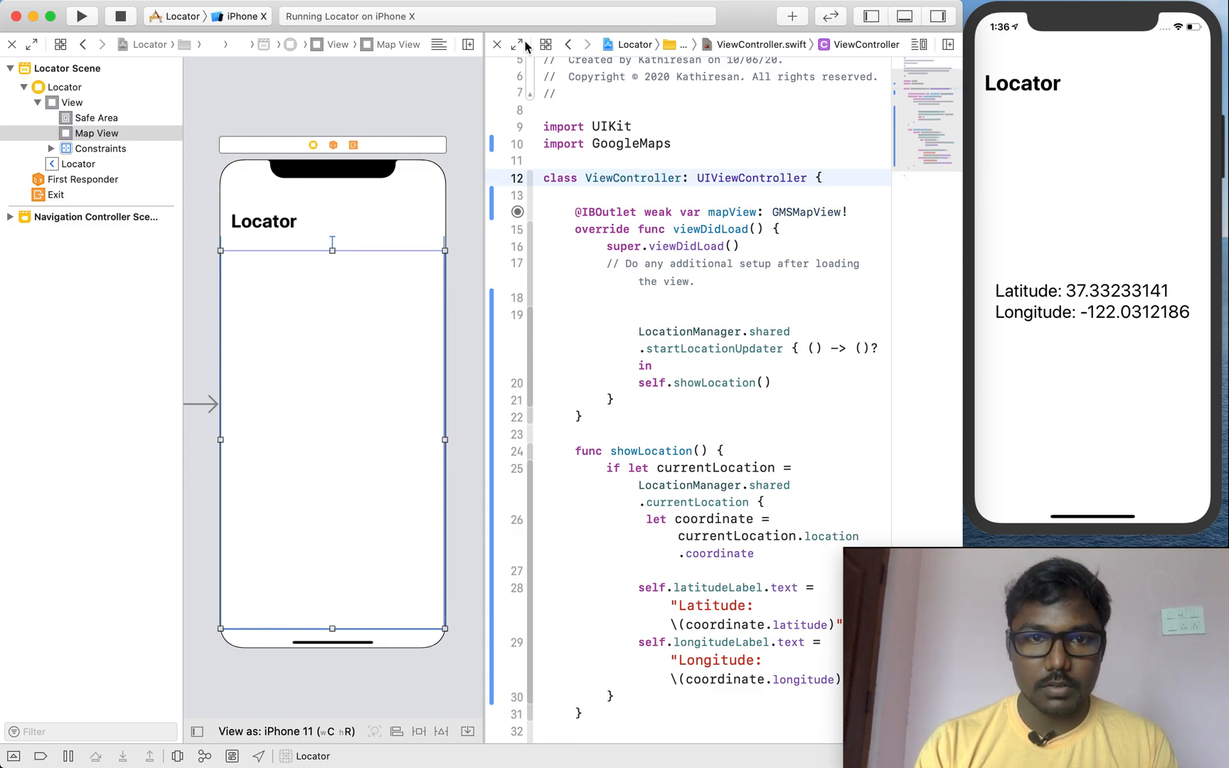
Replace the label updates in showLocation with self.mapView.camera = .init(latitude:longitude:) from the coordinate
left_click(497, 44)
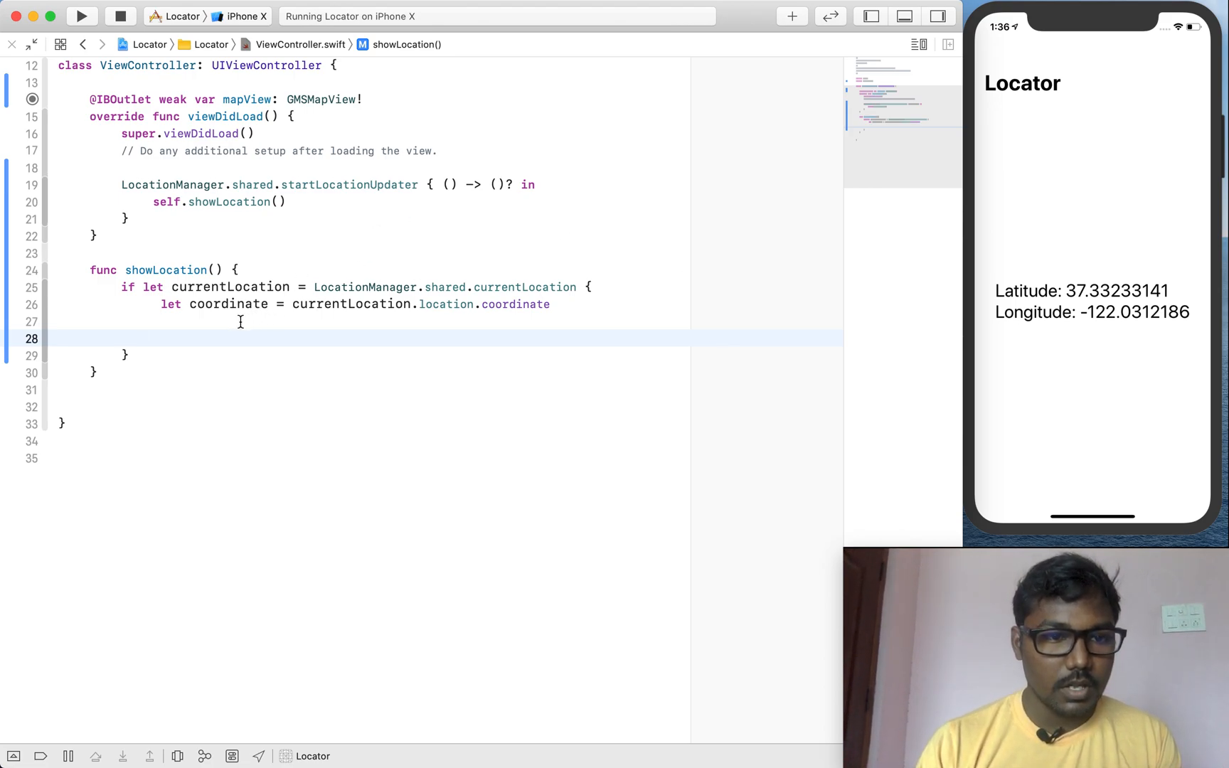
type("ma")
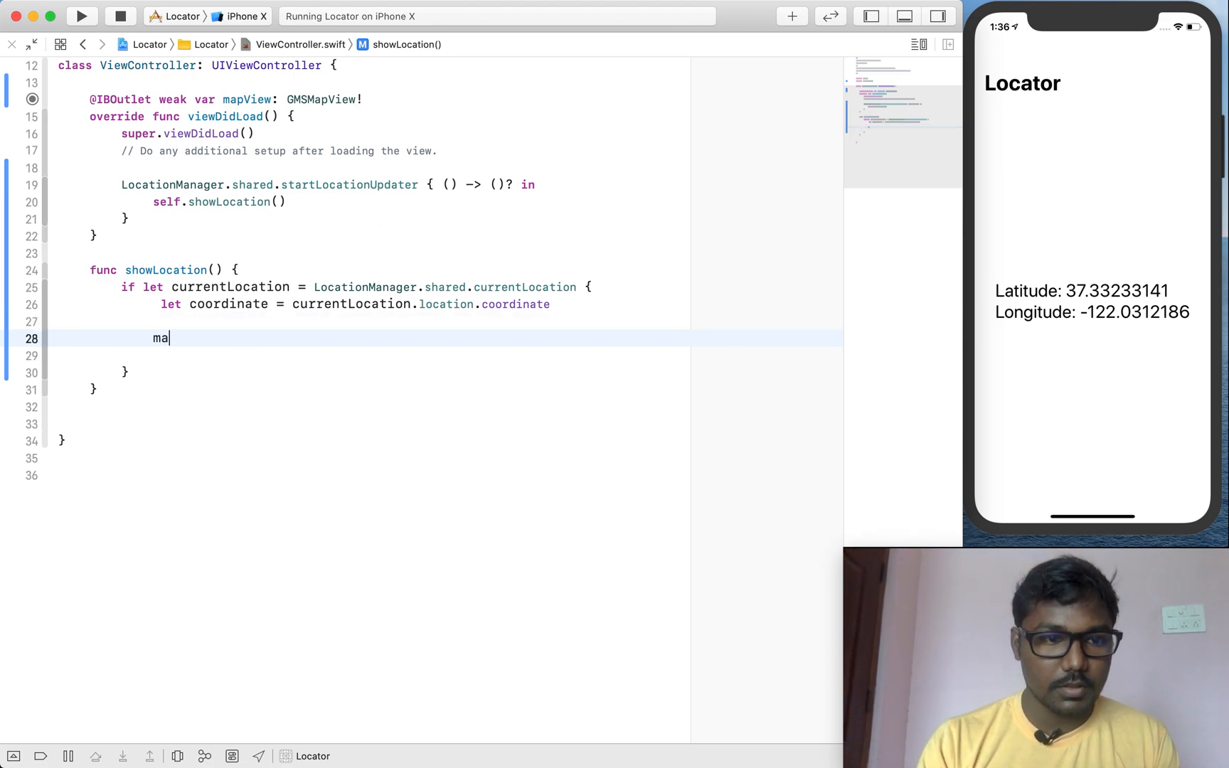
type("self.map")
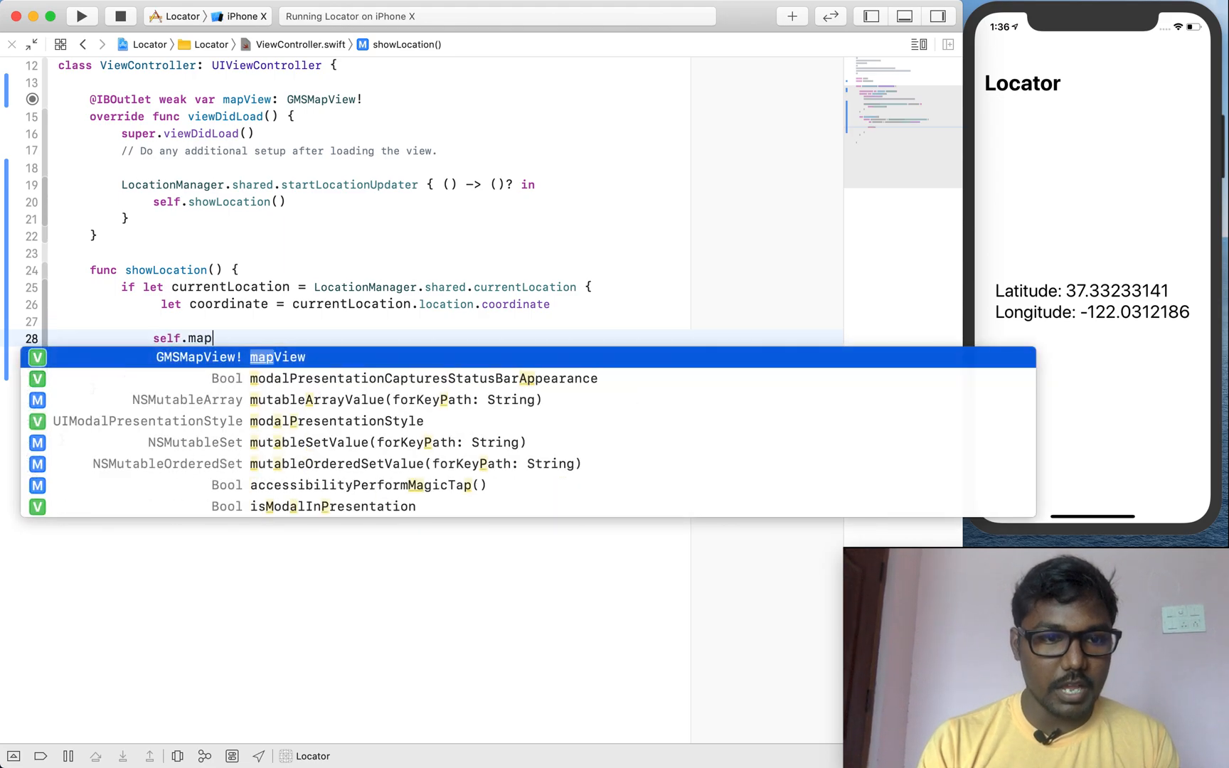
type("View.camera =")
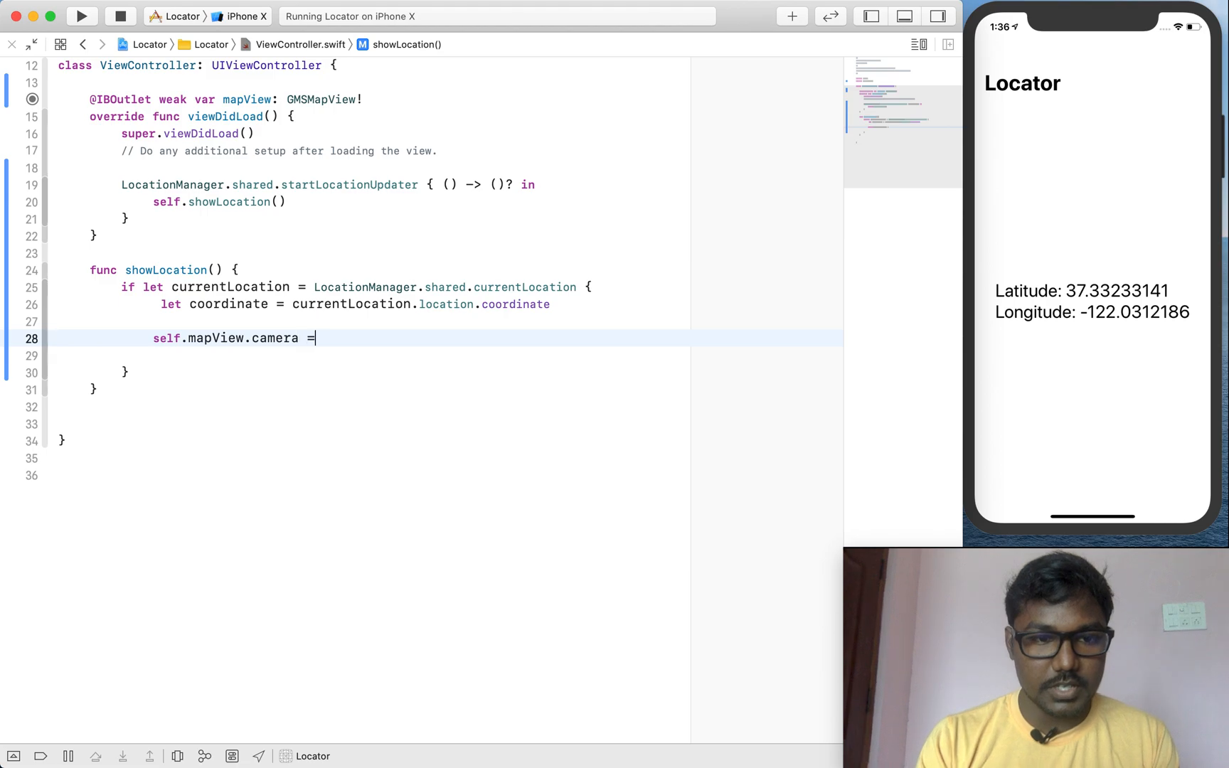
type(".init(latitude: cor, longitude: CLLocationDegrees, zoom: Float")
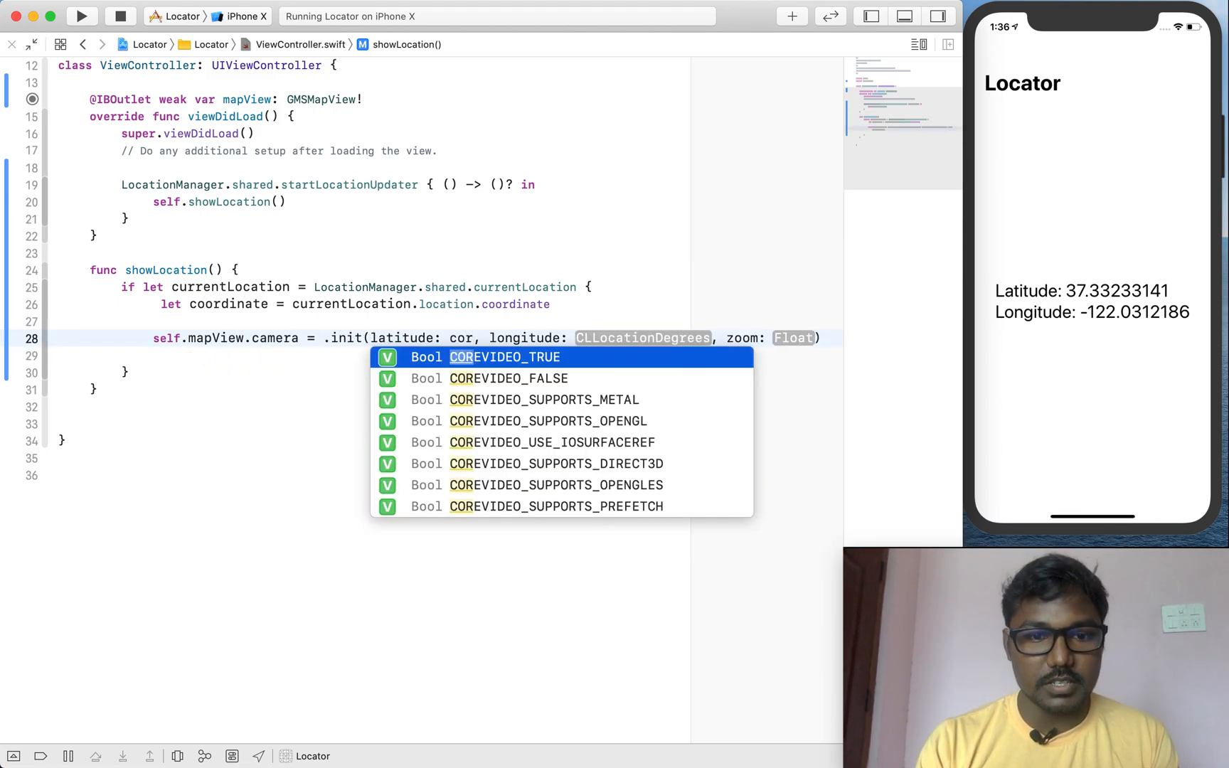
type("coordinate.latitude")
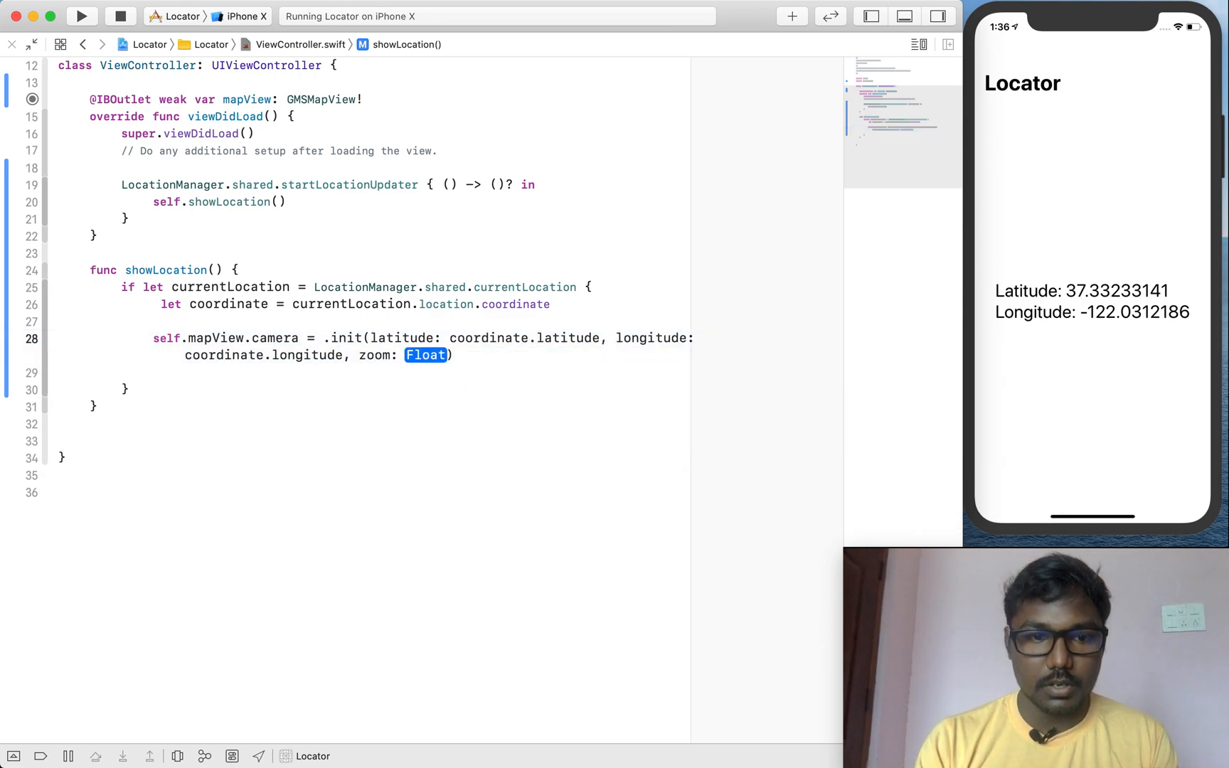
Finish the camera with zoom 15.0 and run Locator on the iPhone X simulator
type("15.")
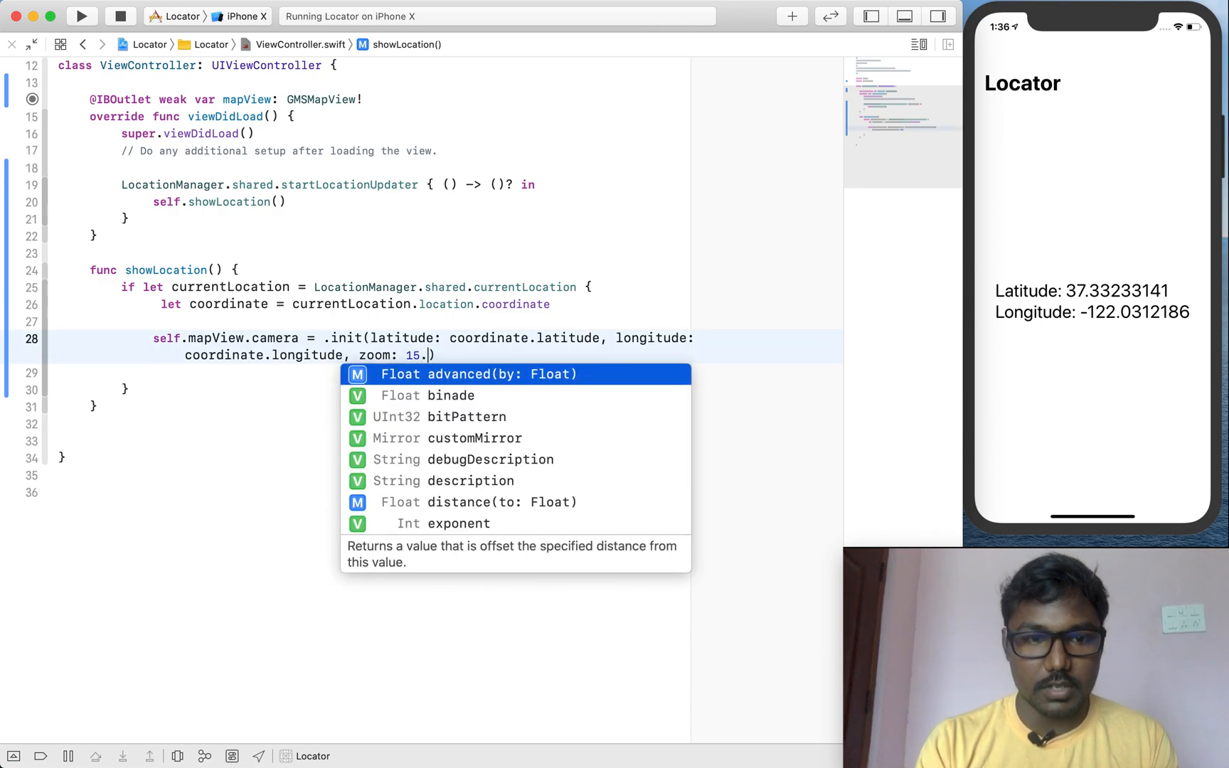
type("0")
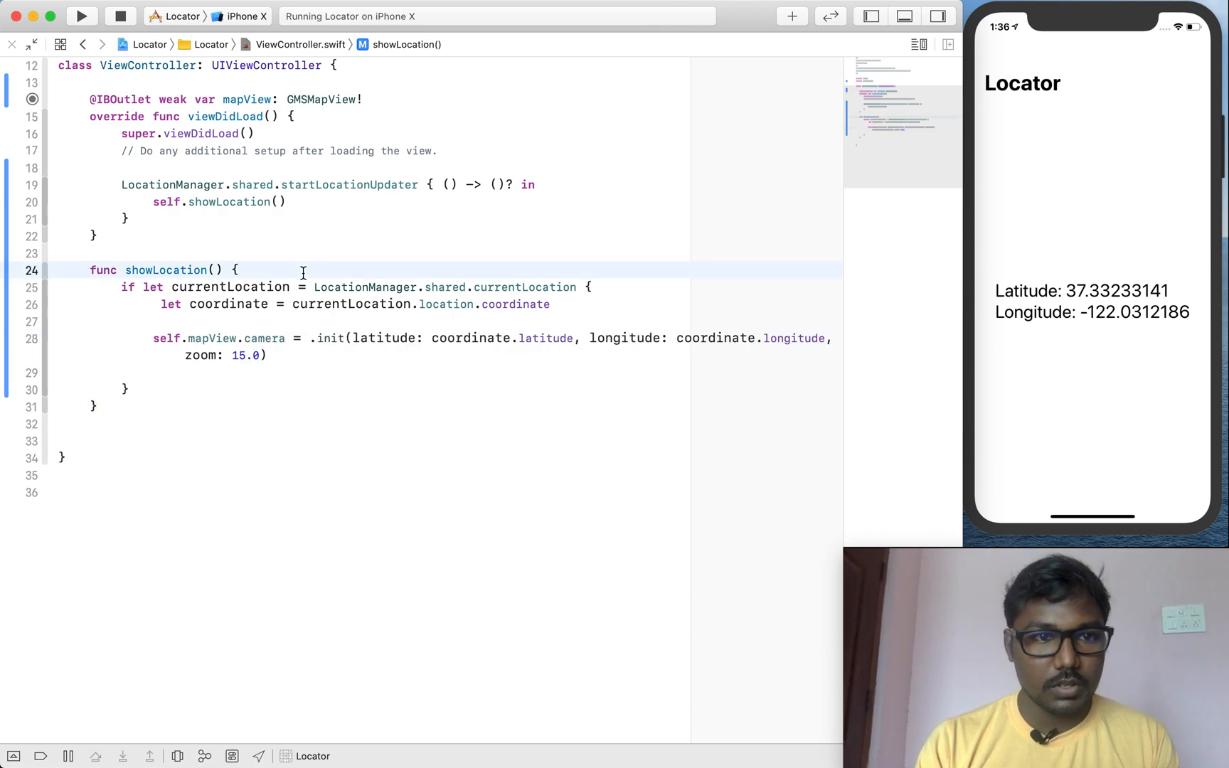
left_click(82, 16)
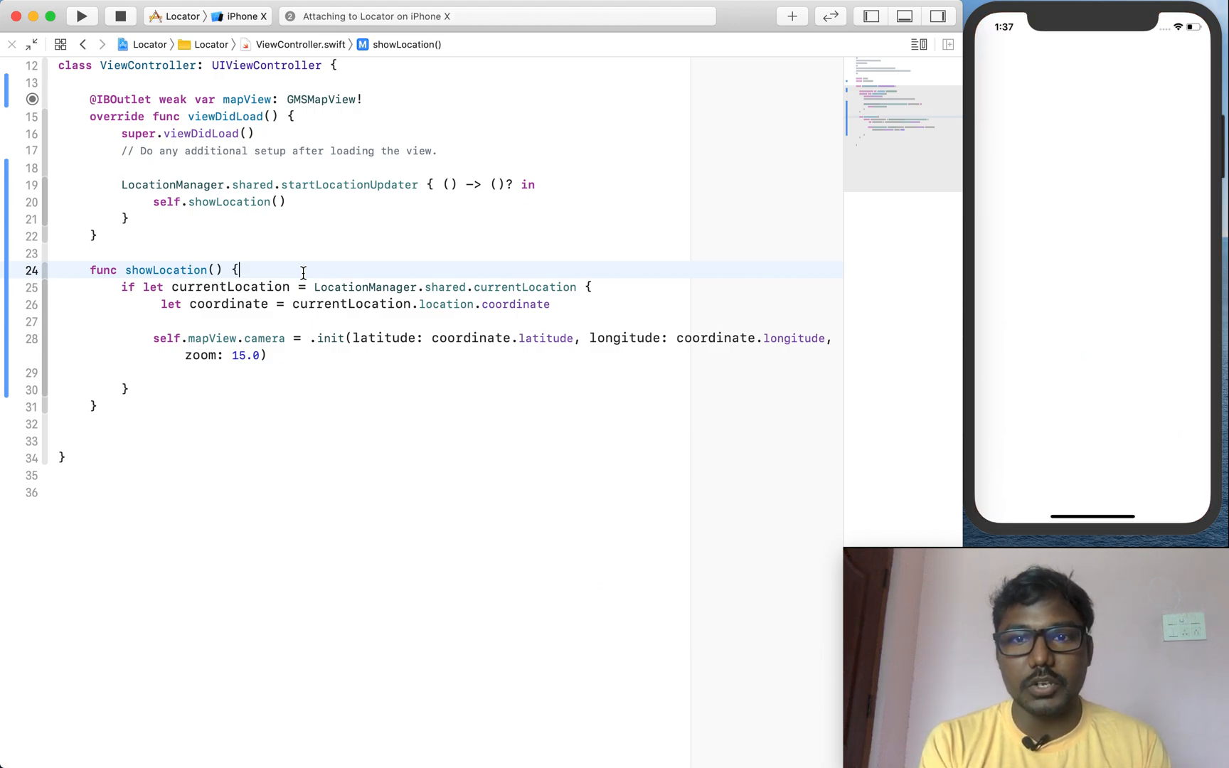
left_click(82, 16)
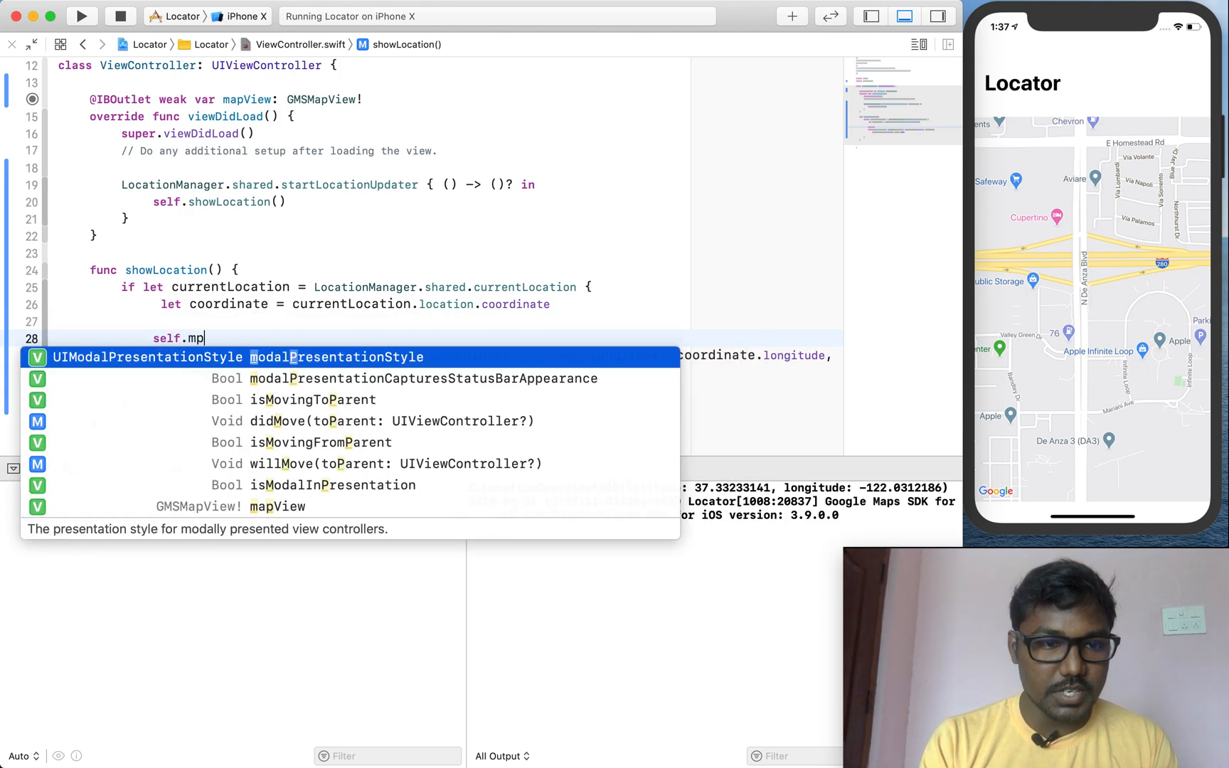
Set self.mapView.isMyLocationEnabled = true before the camera line and rerun the app
type("apView.m")
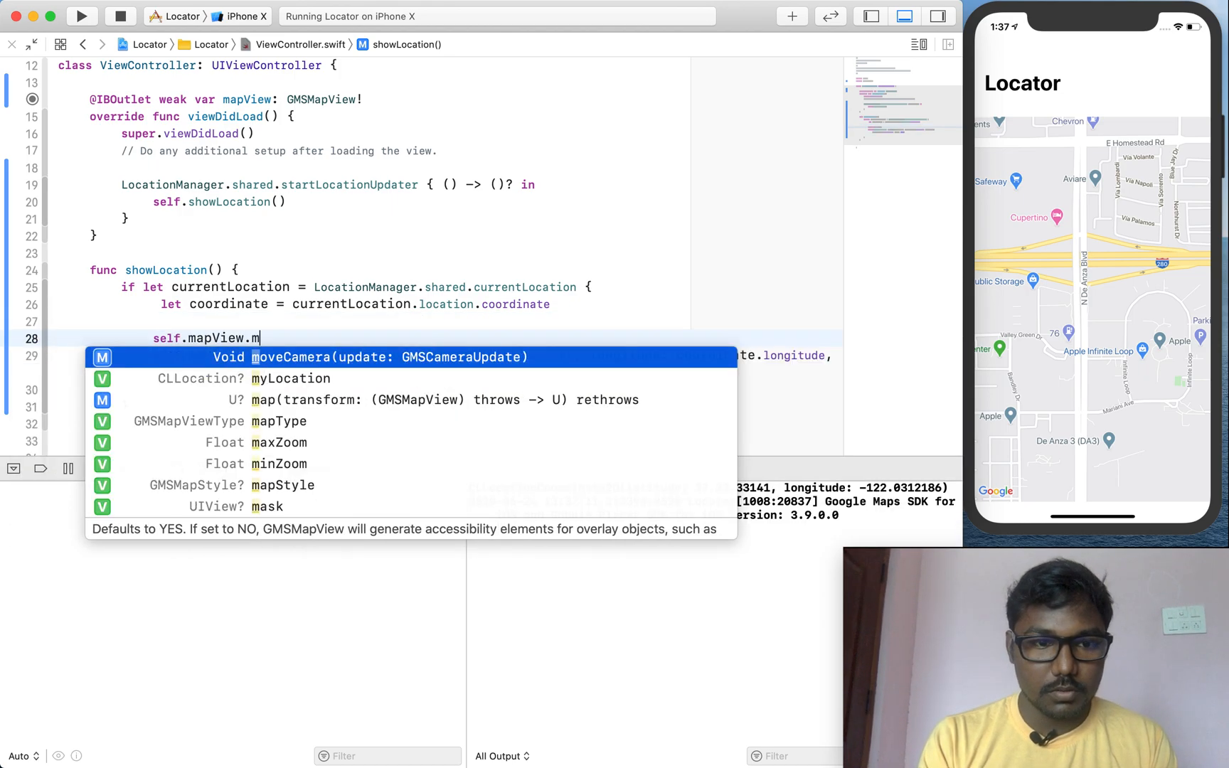
type("isMyLocationEnabled =t")
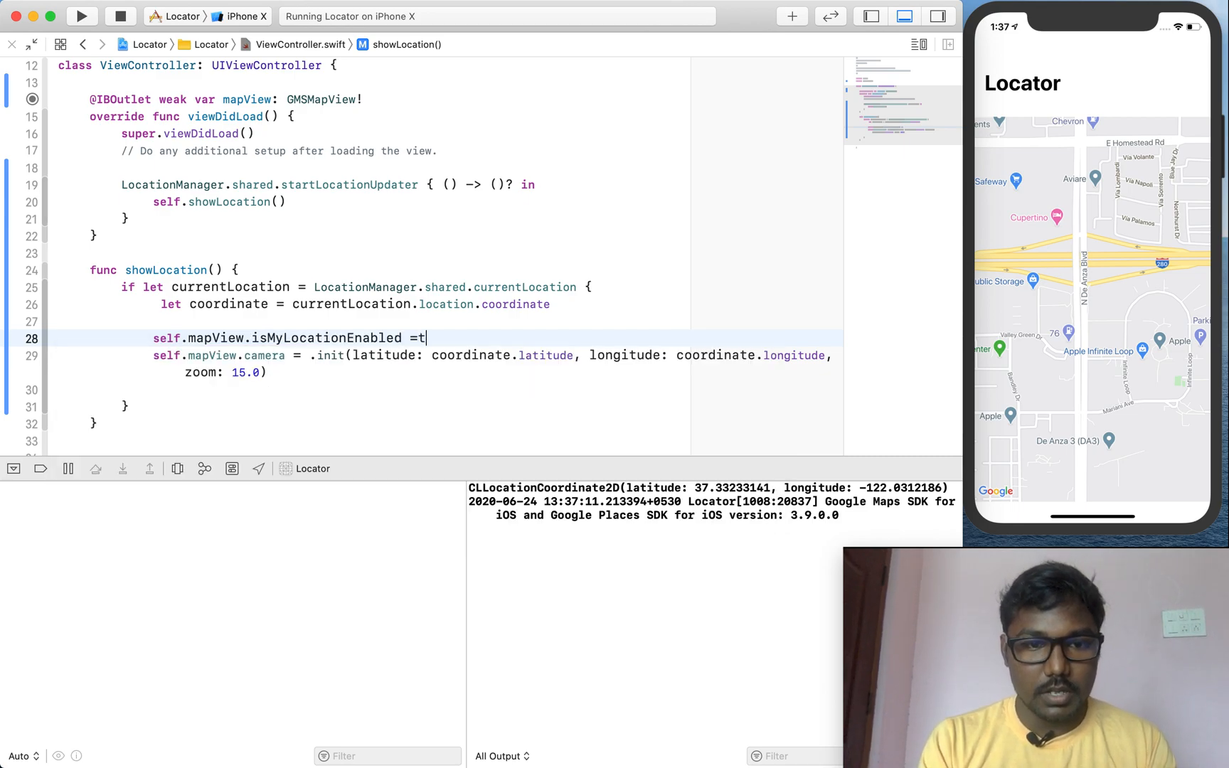
type("rue")
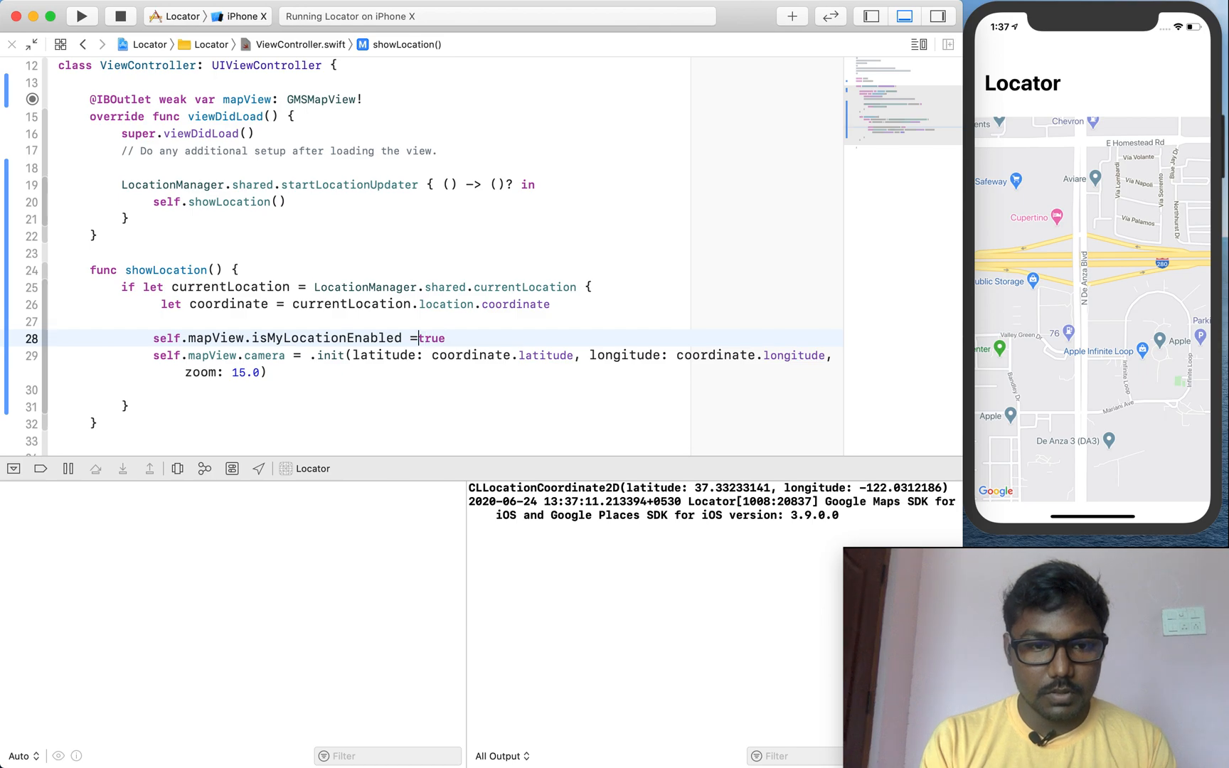
left_click(82, 16)
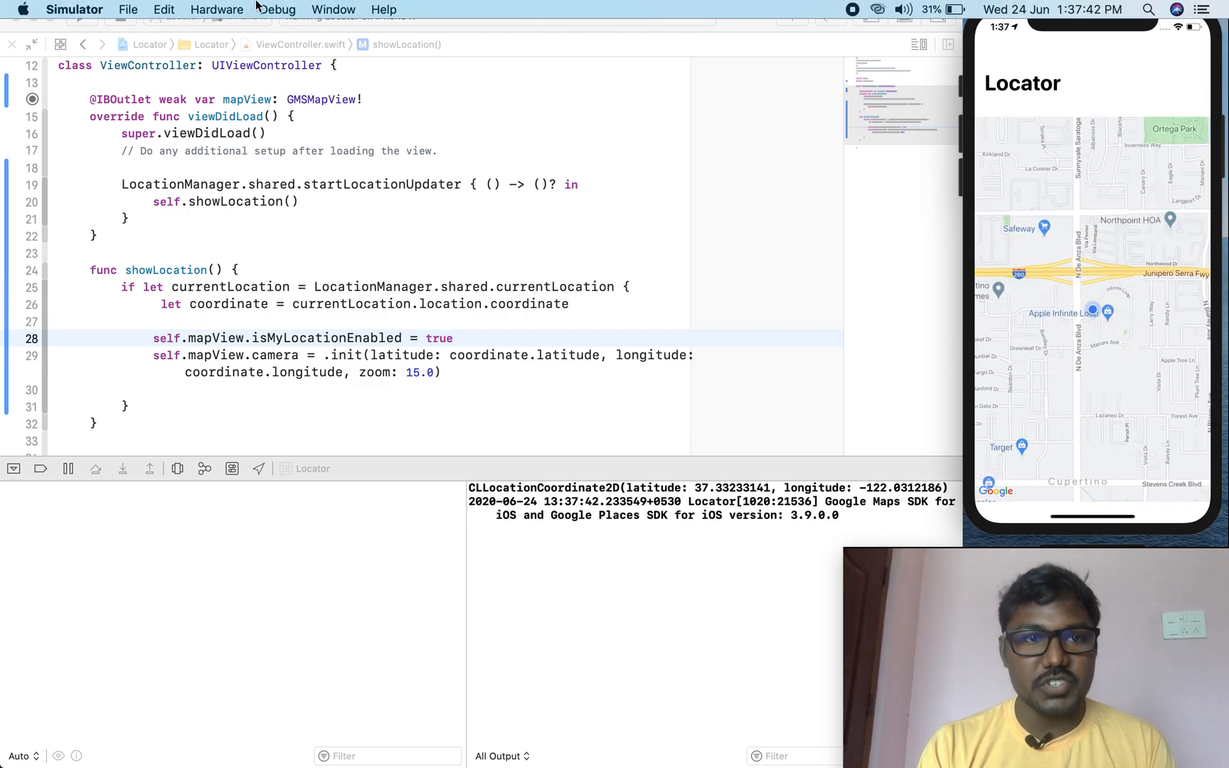
Simulate the Apple location, then the City Run route, watching the blue dot move on the map
left_click(277, 9)
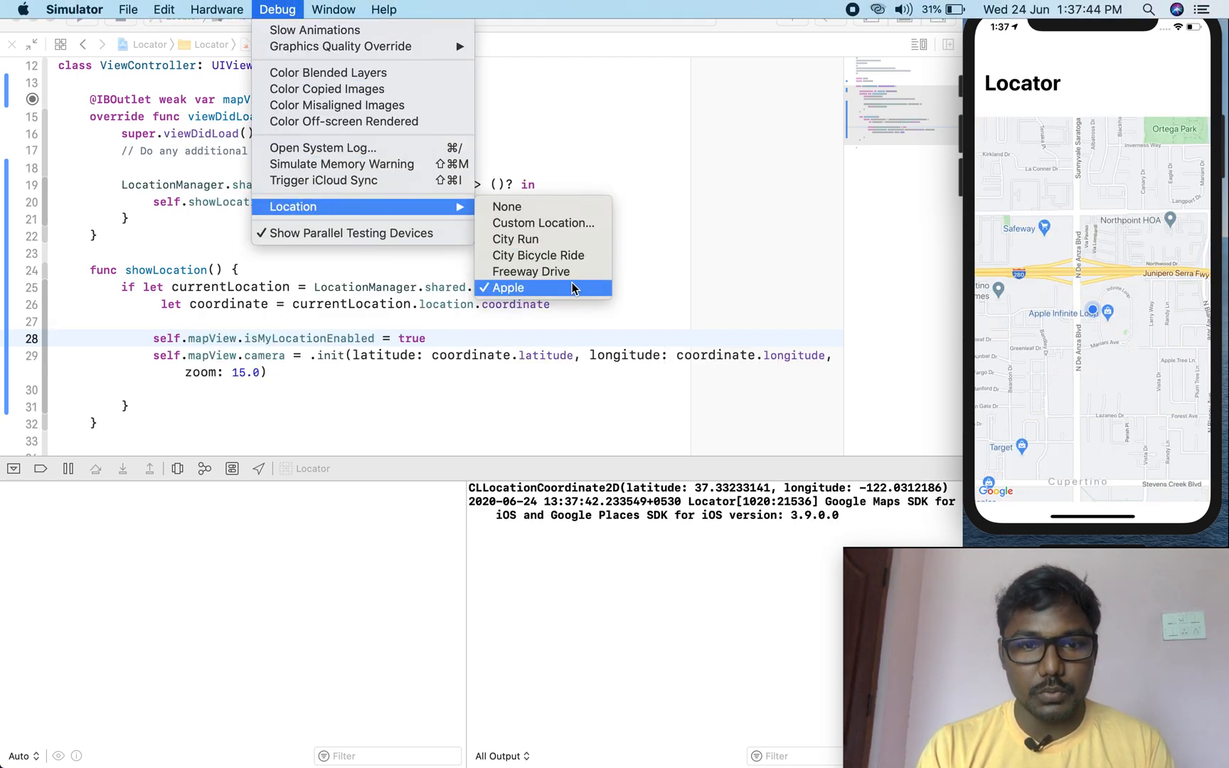
left_click(516, 288)
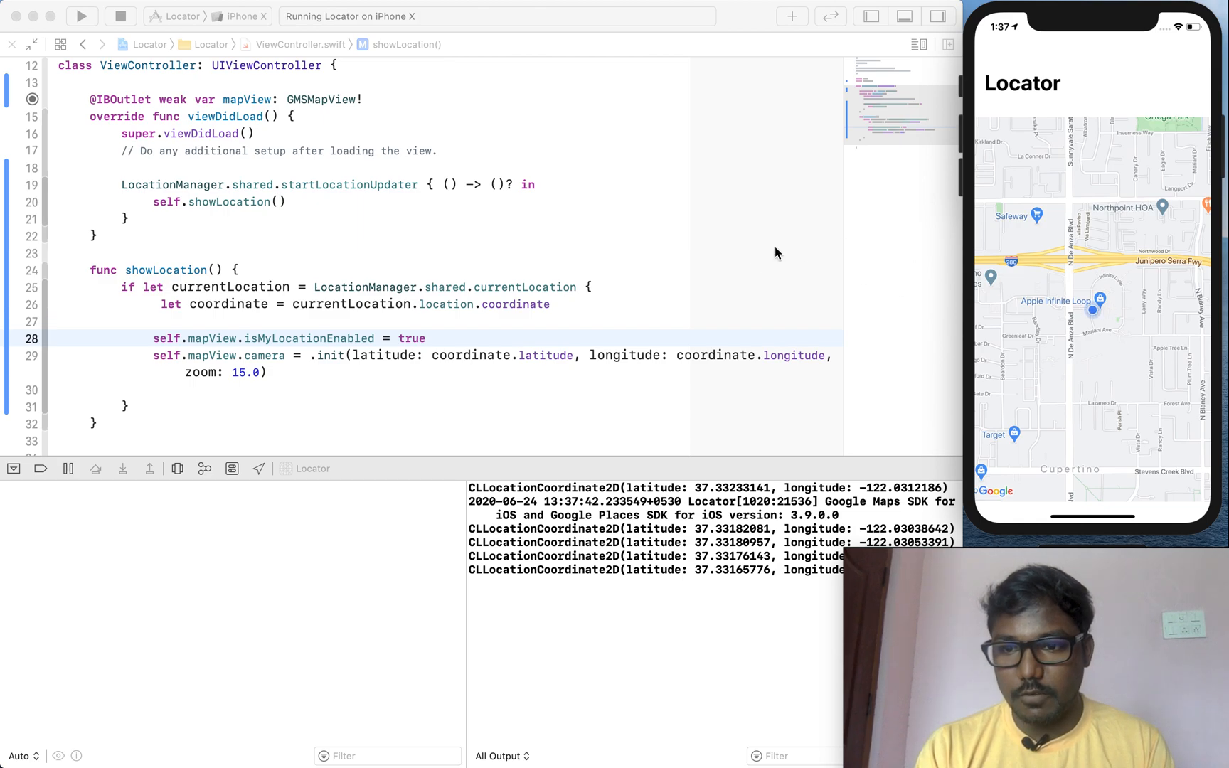
left_click(278, 10)
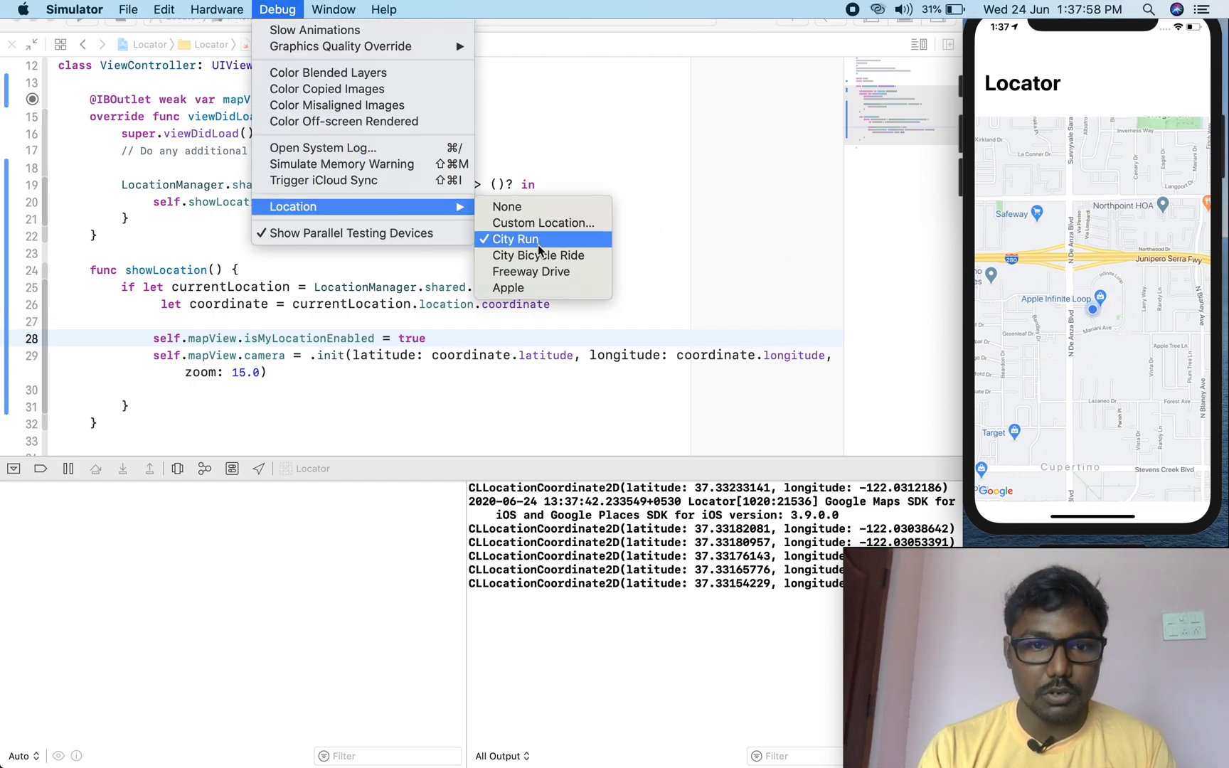
left_click(515, 239)
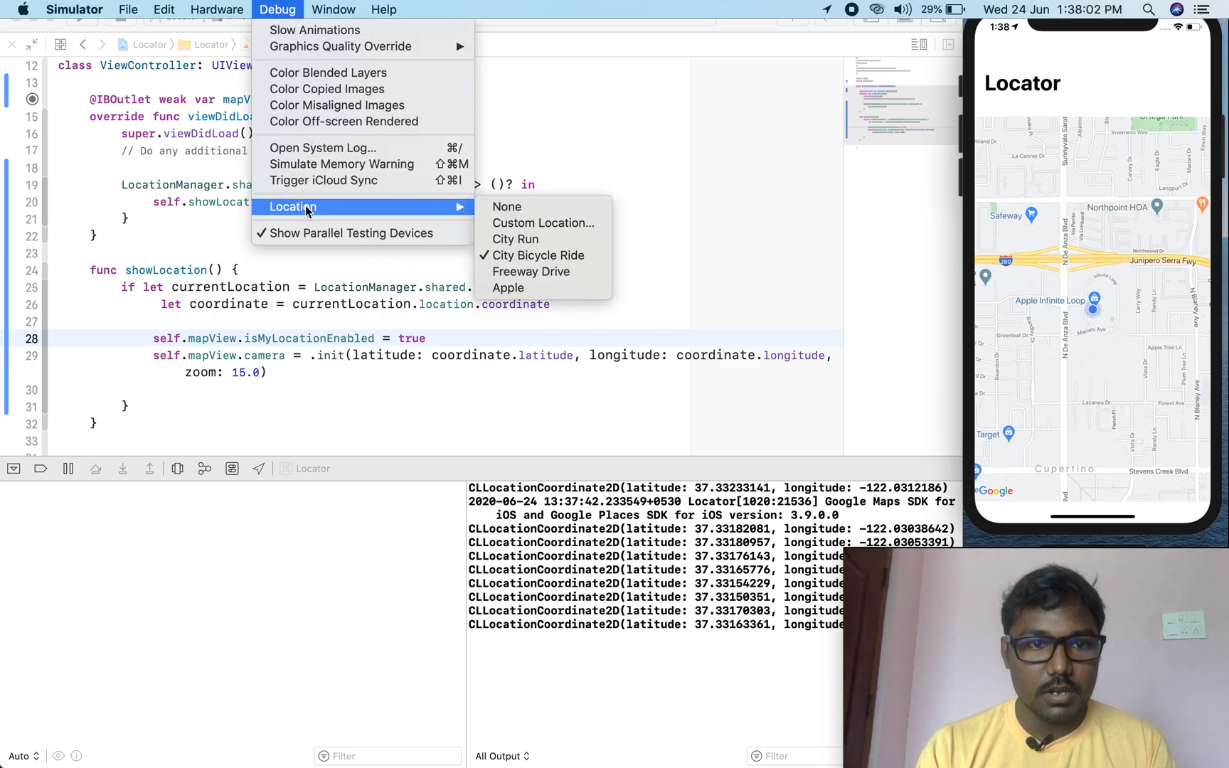
Apply a Custom Location of latitude 11, longitude 76.9 so the map centres the dot there
left_click(543, 223)
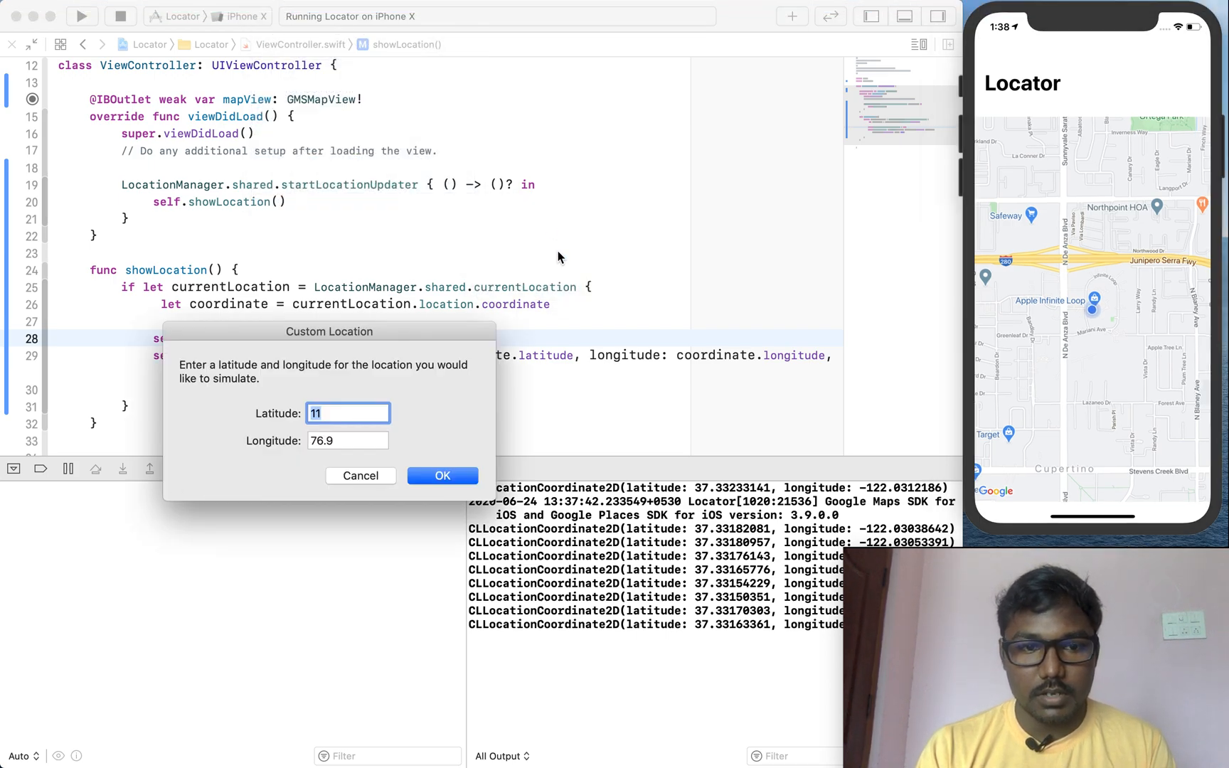
left_click(443, 475)
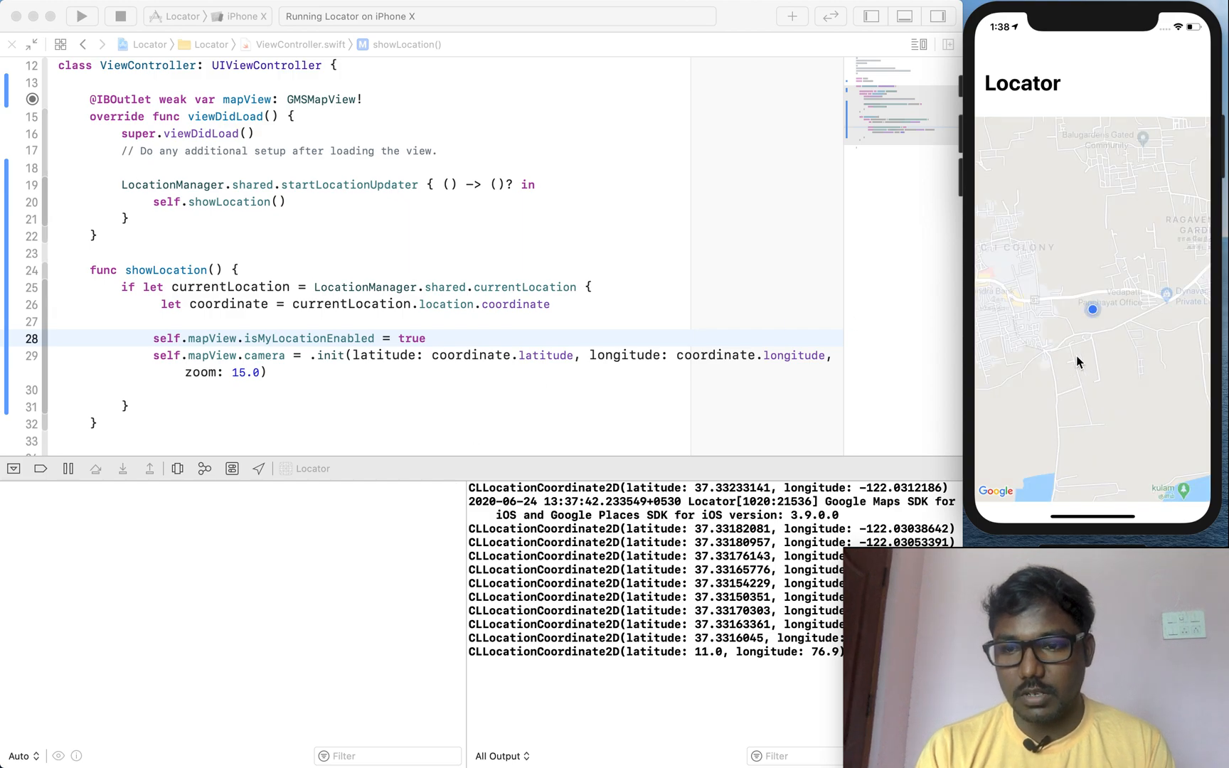